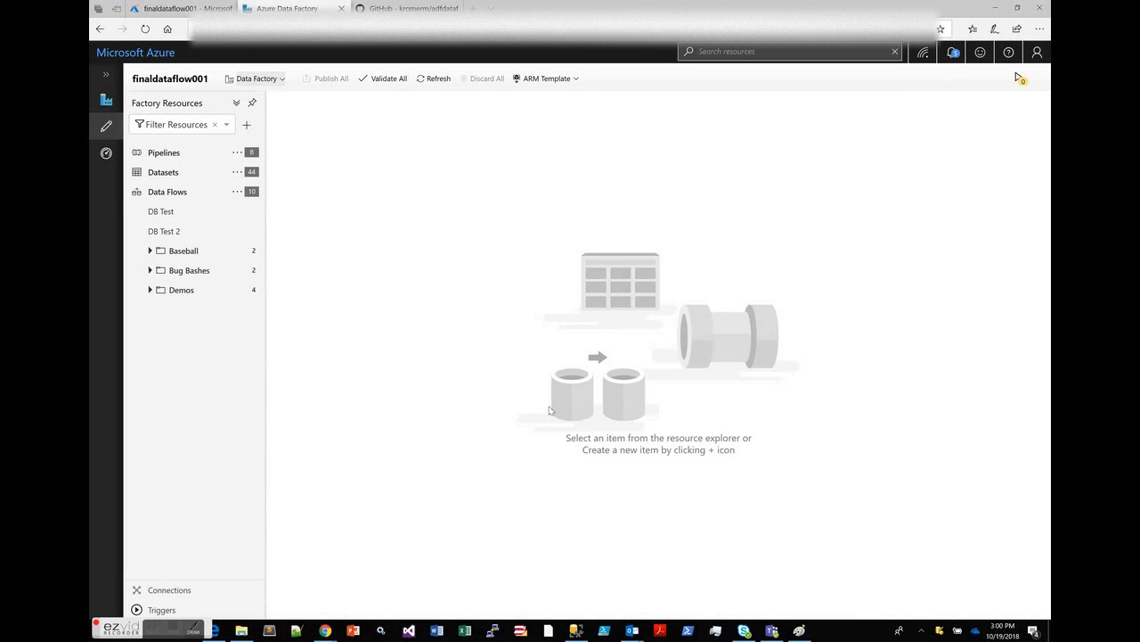
mouse_move(511, 405)
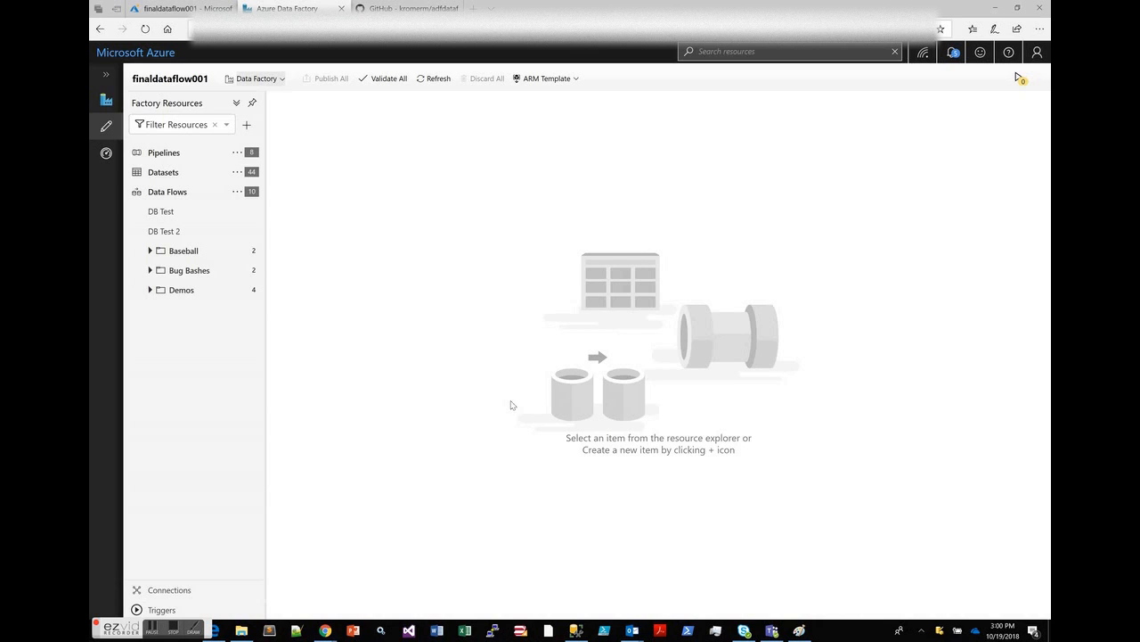
mouse_move(325, 256)
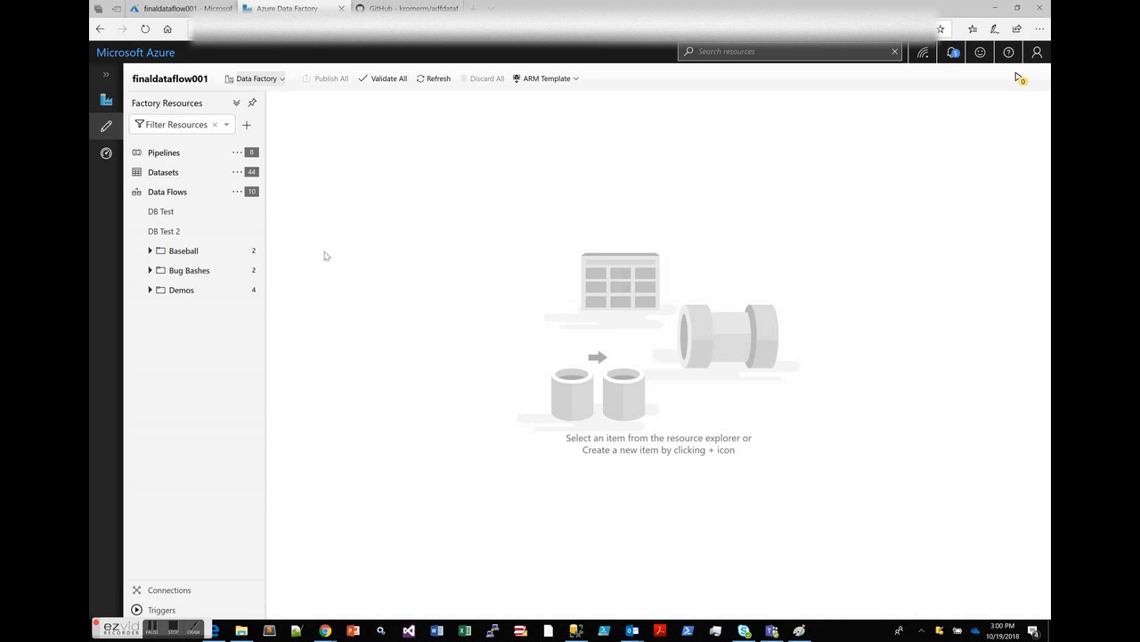
mouse_move(246, 125)
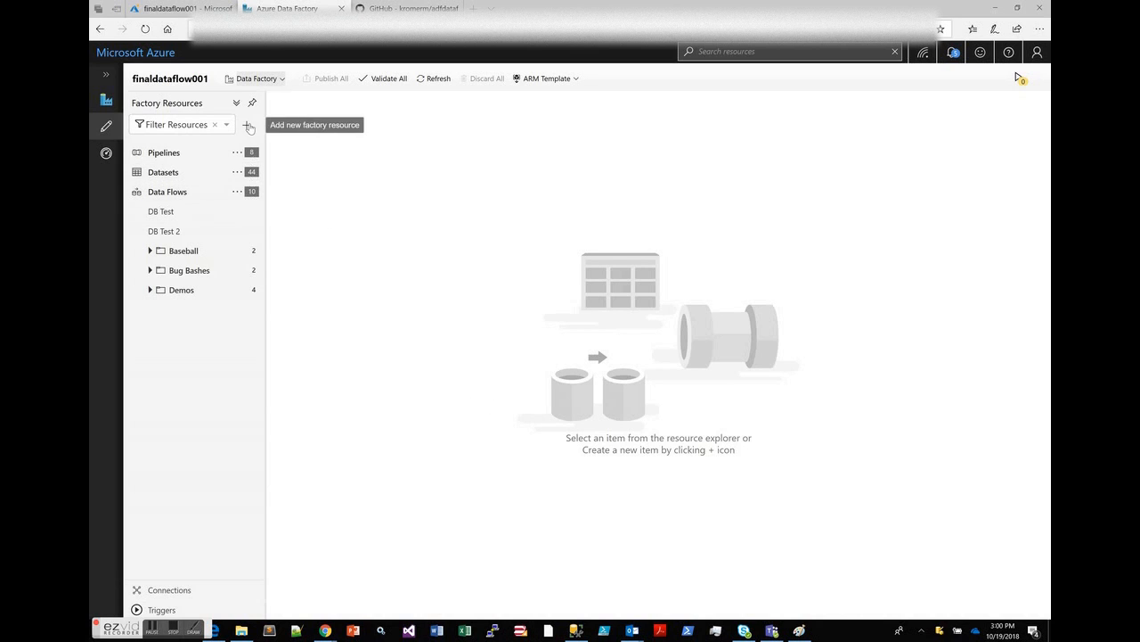
- Add a new Data Flow resource, creating the empty dataflow1 canvas
left_click(247, 125)
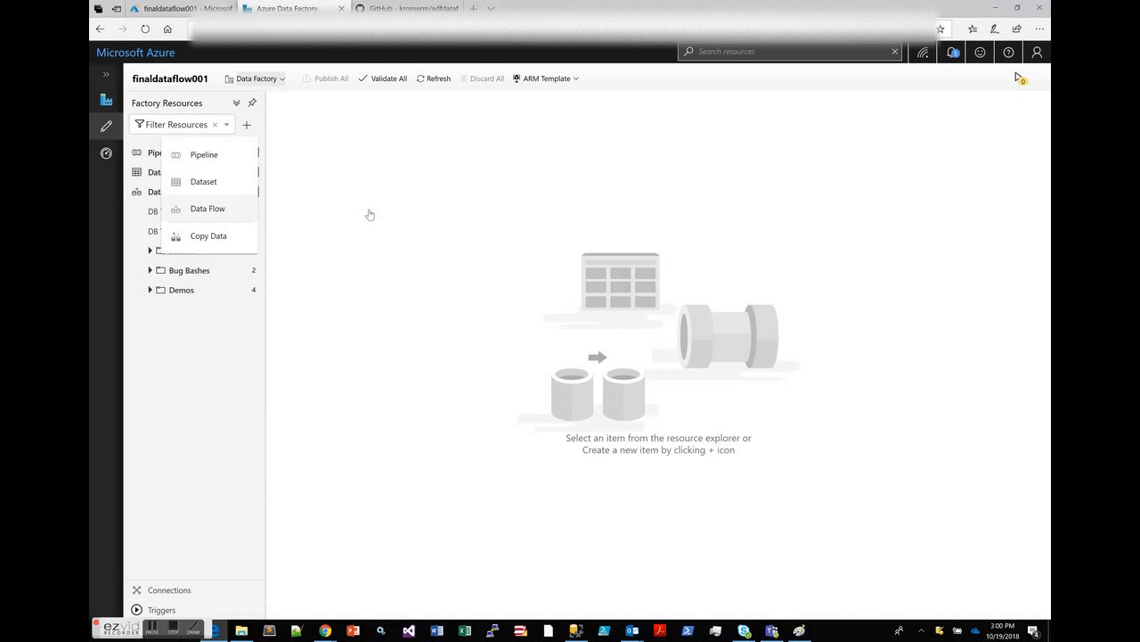
left_click(207, 209)
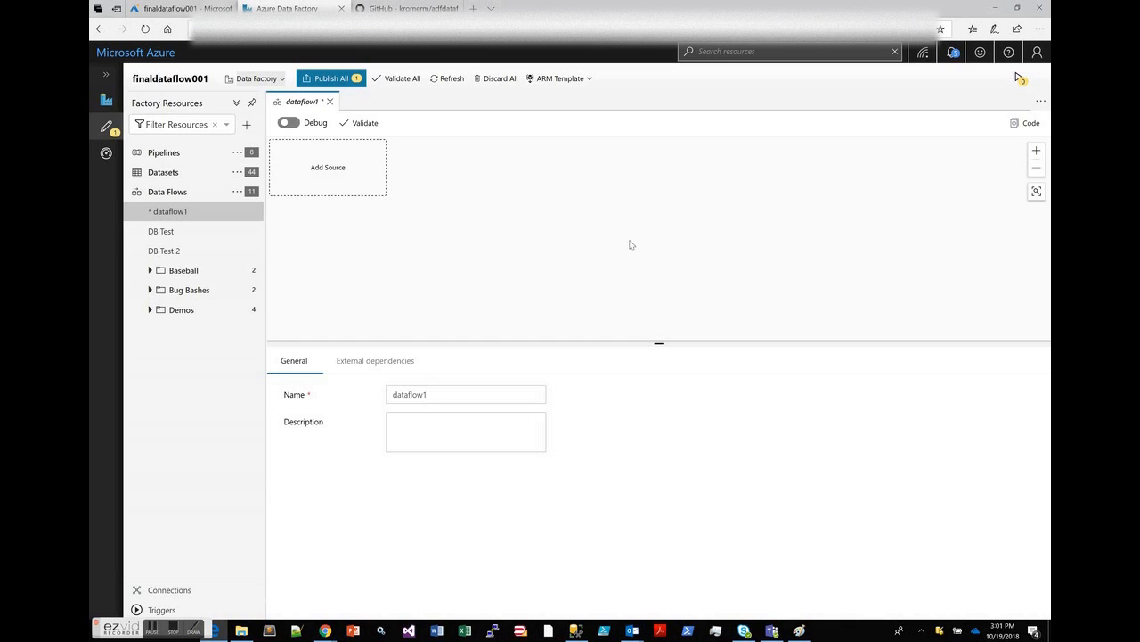
mouse_move(308, 155)
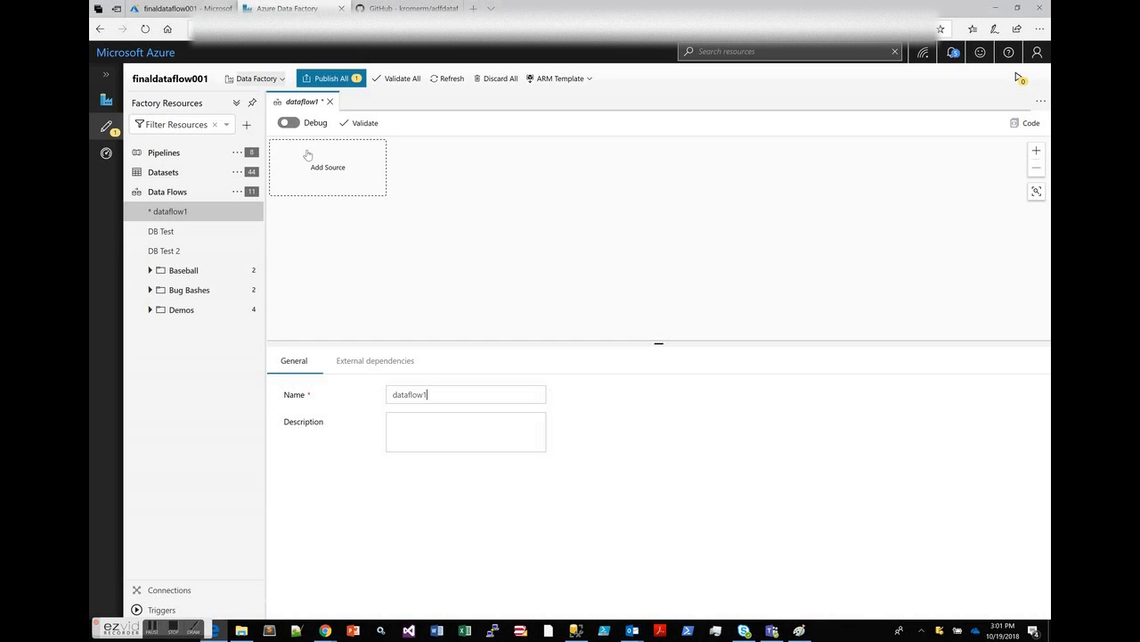
- Start a debug session on the ADBOCT15 Databricks linked service and dismiss the startup notification
left_click(288, 121)
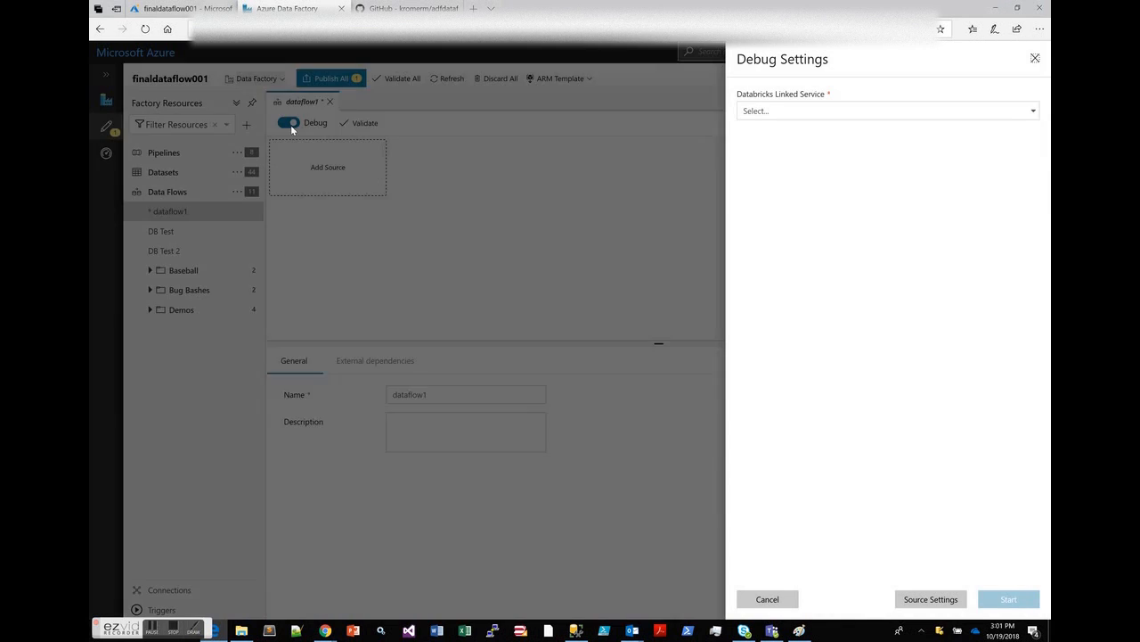
left_click(888, 110)
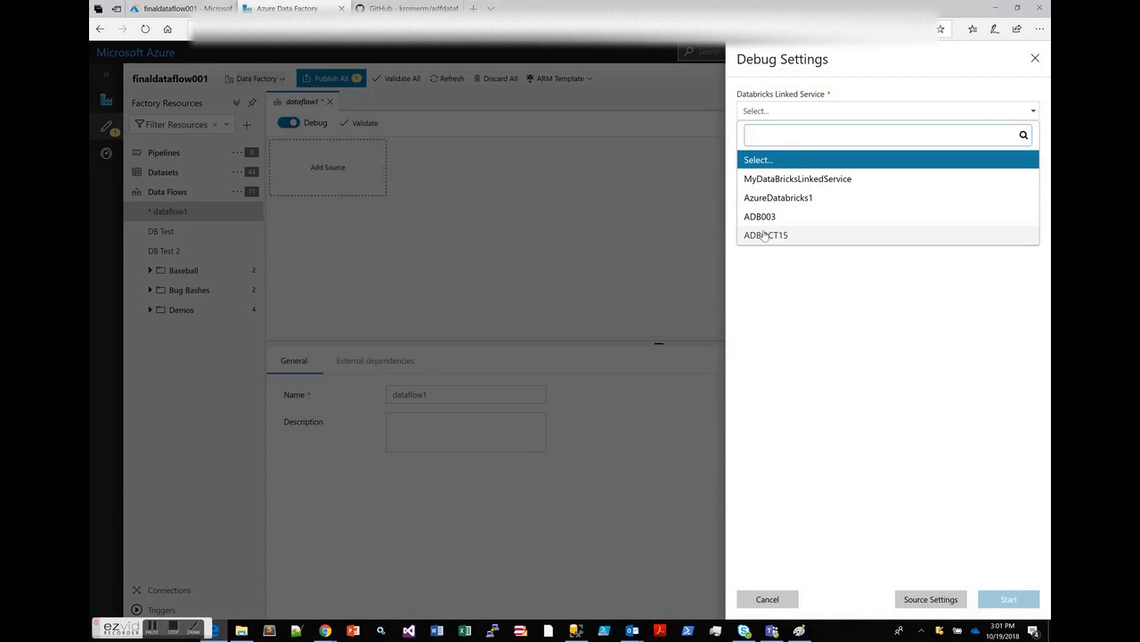
left_click(767, 235)
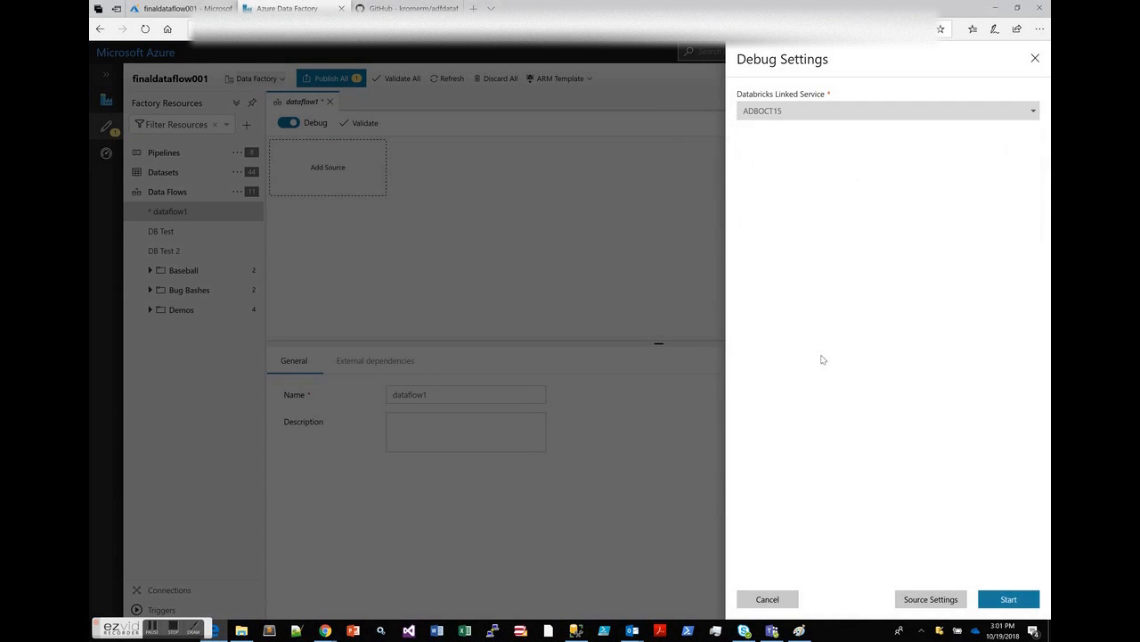
left_click(1008, 598)
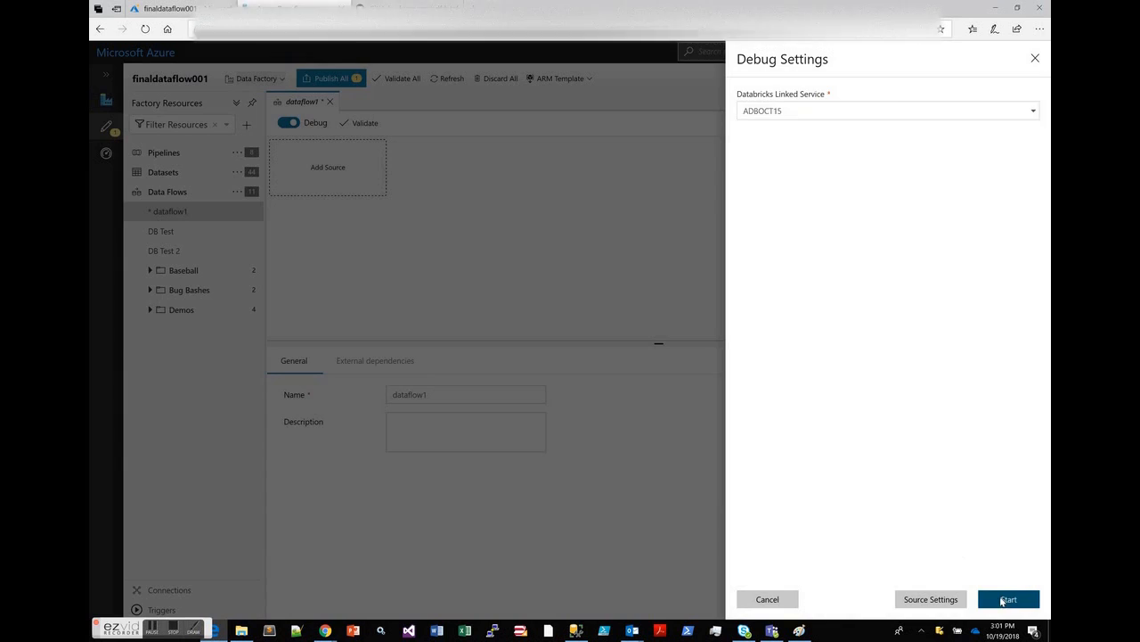
left_click(1009, 599)
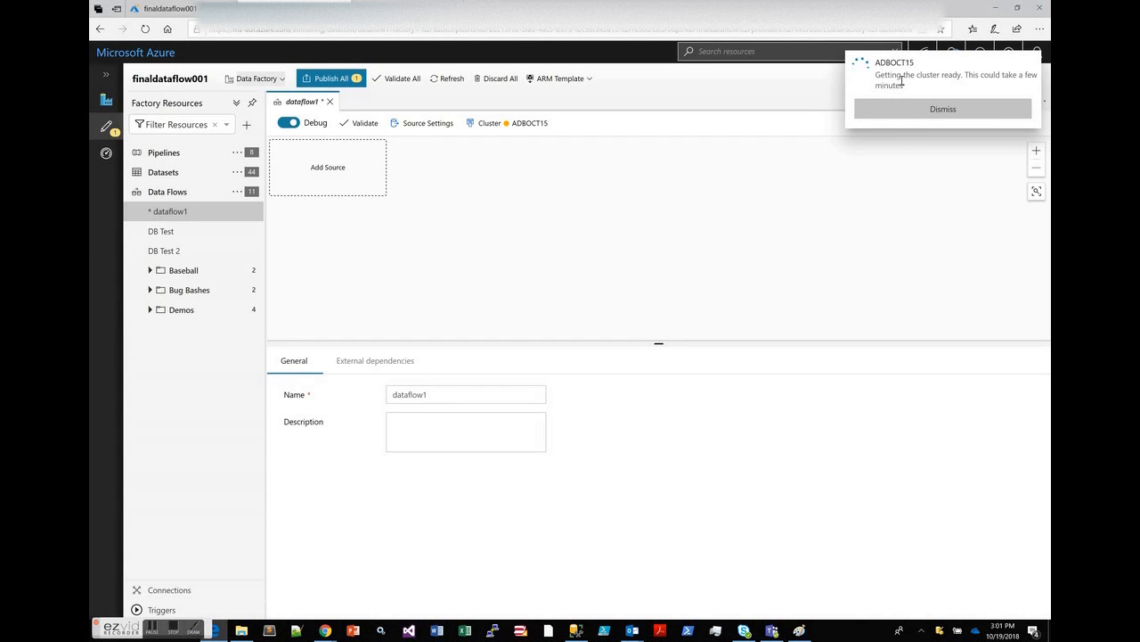
left_click(943, 109)
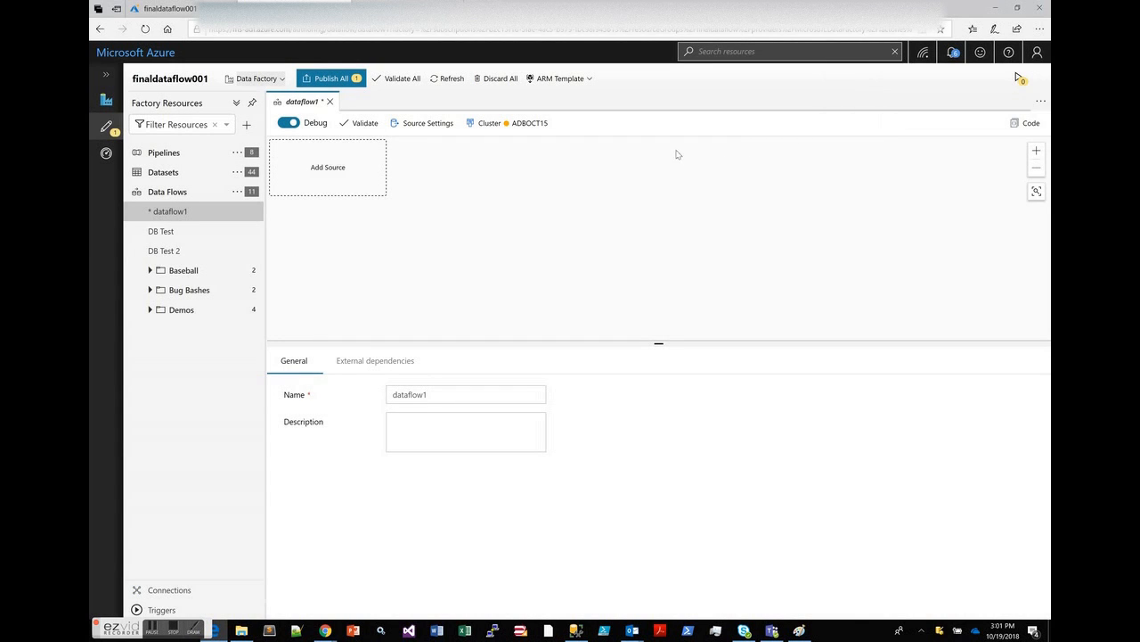
mouse_move(549, 210)
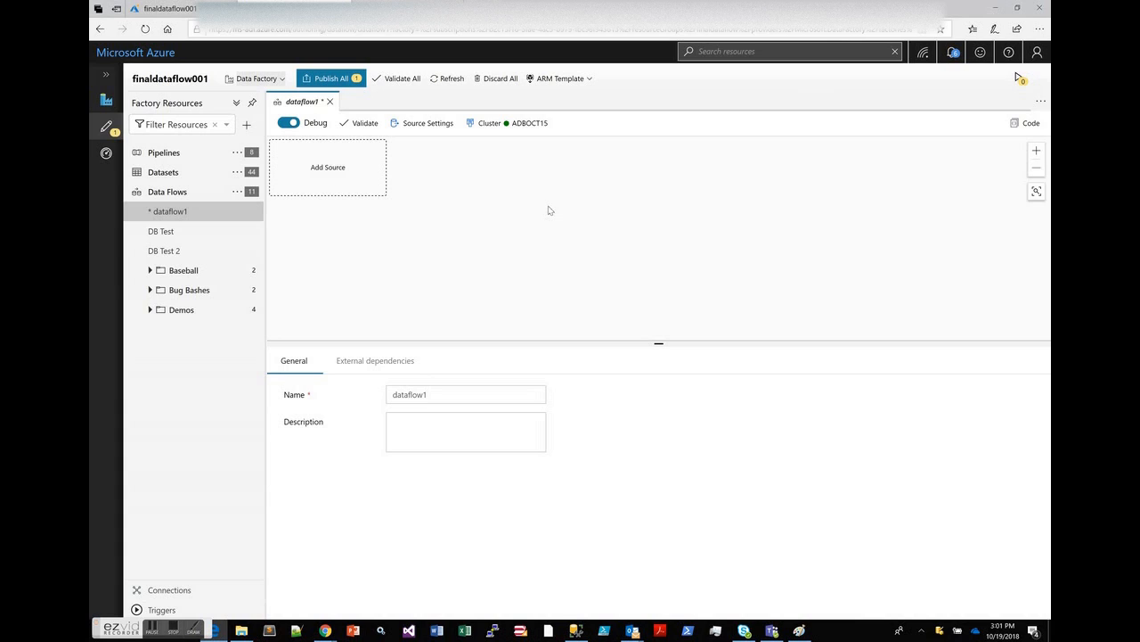
mouse_move(403, 228)
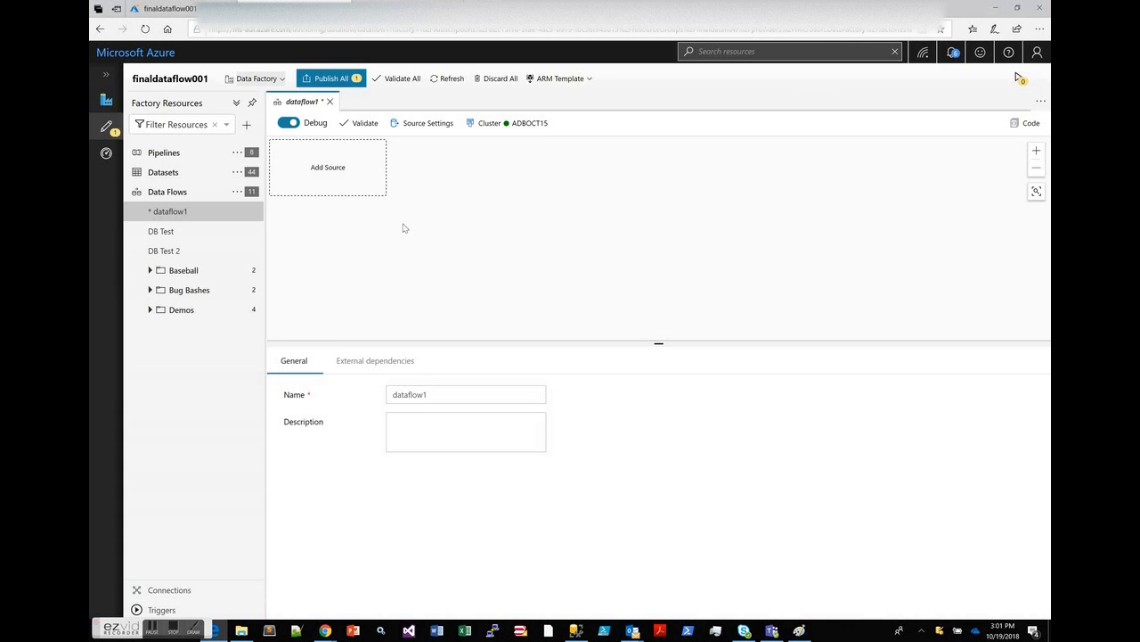
- Add source1 to the canvas and dismiss the invalid data flow warning
left_click(328, 167)
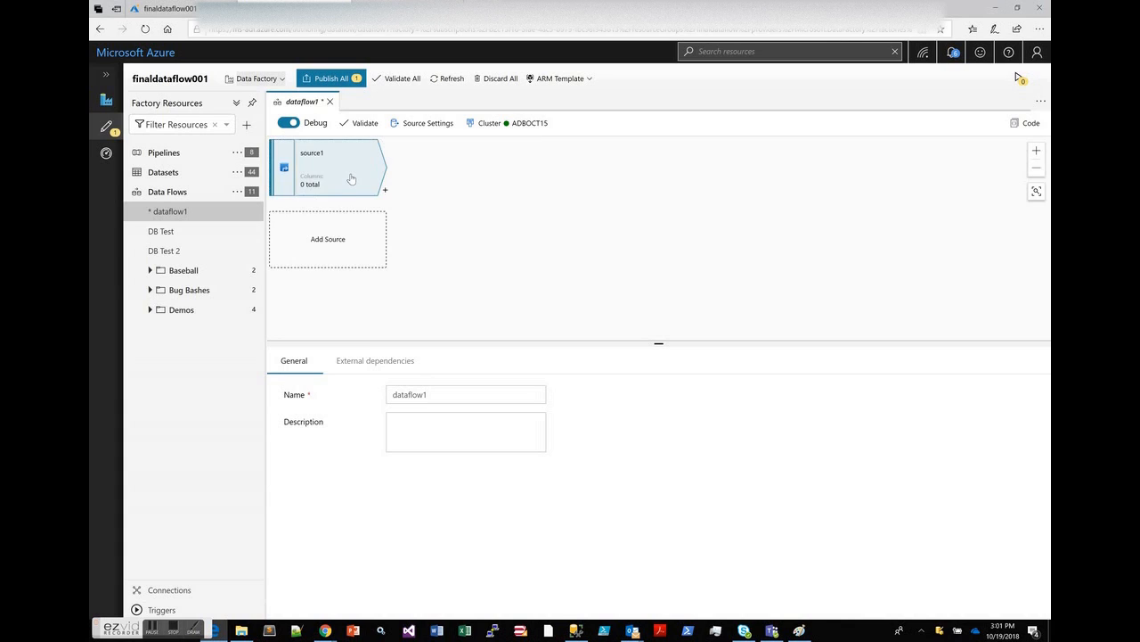
left_click(328, 168)
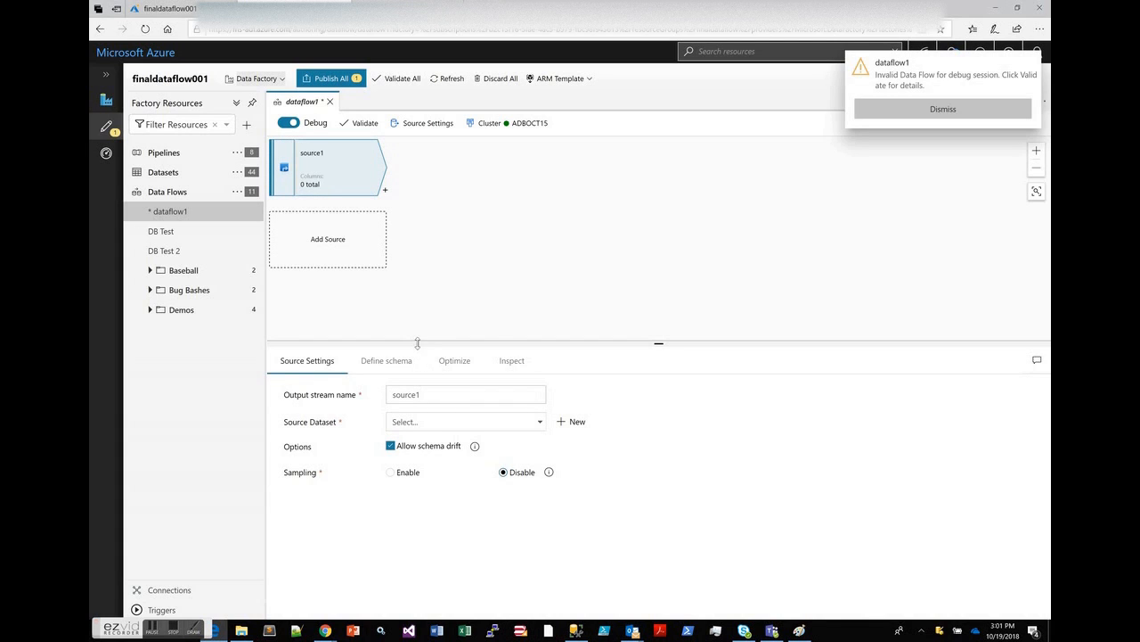
left_click(941, 109)
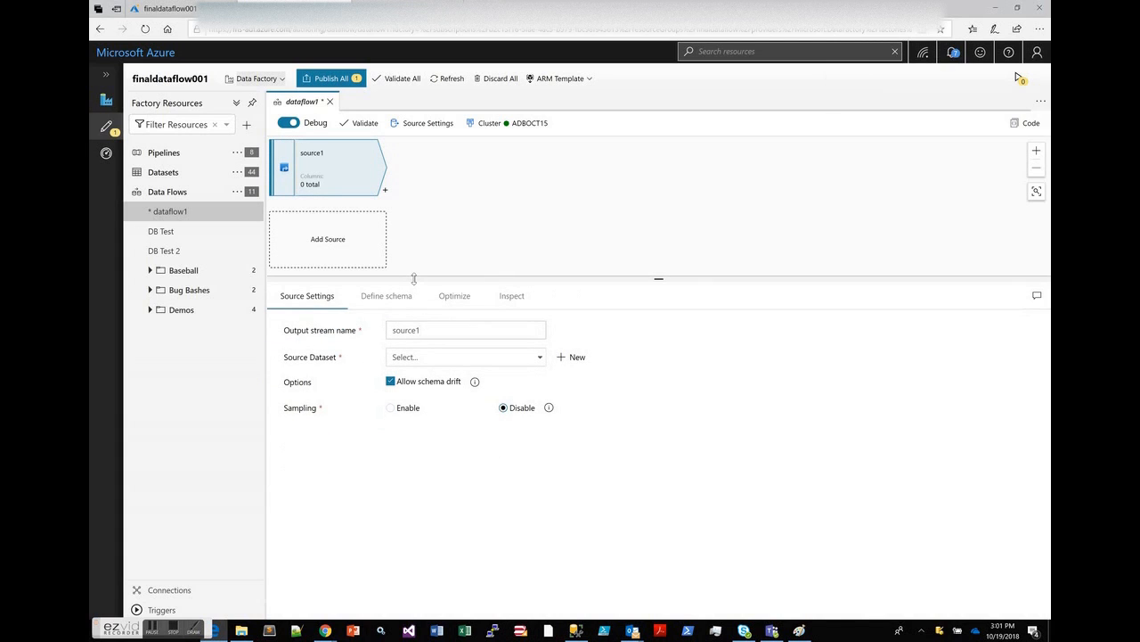
mouse_move(816, 108)
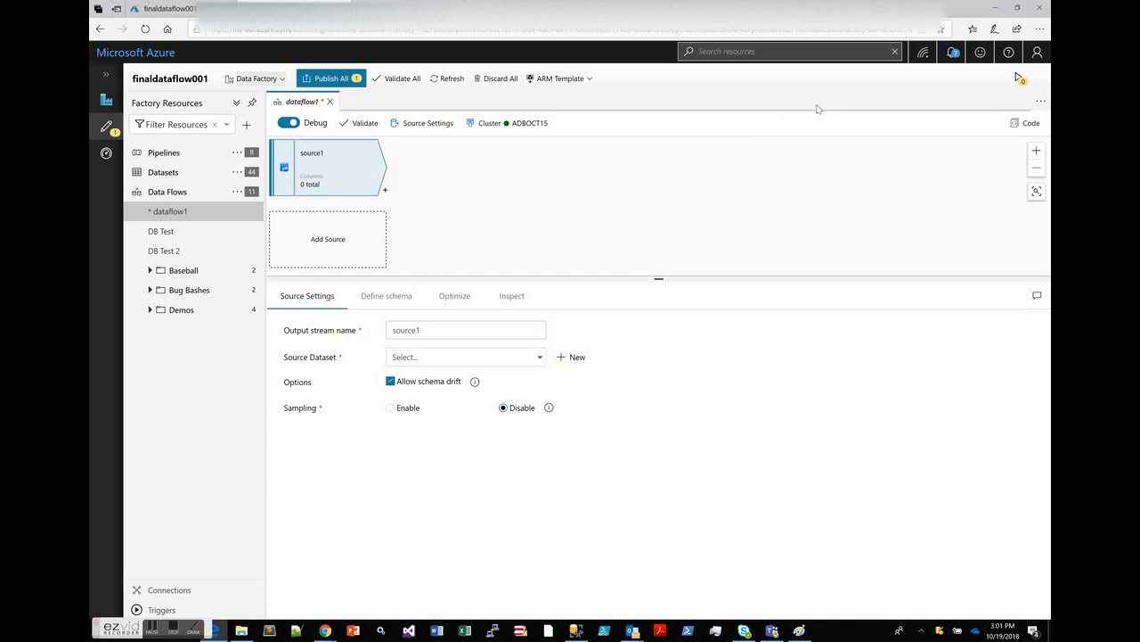
mouse_move(364, 194)
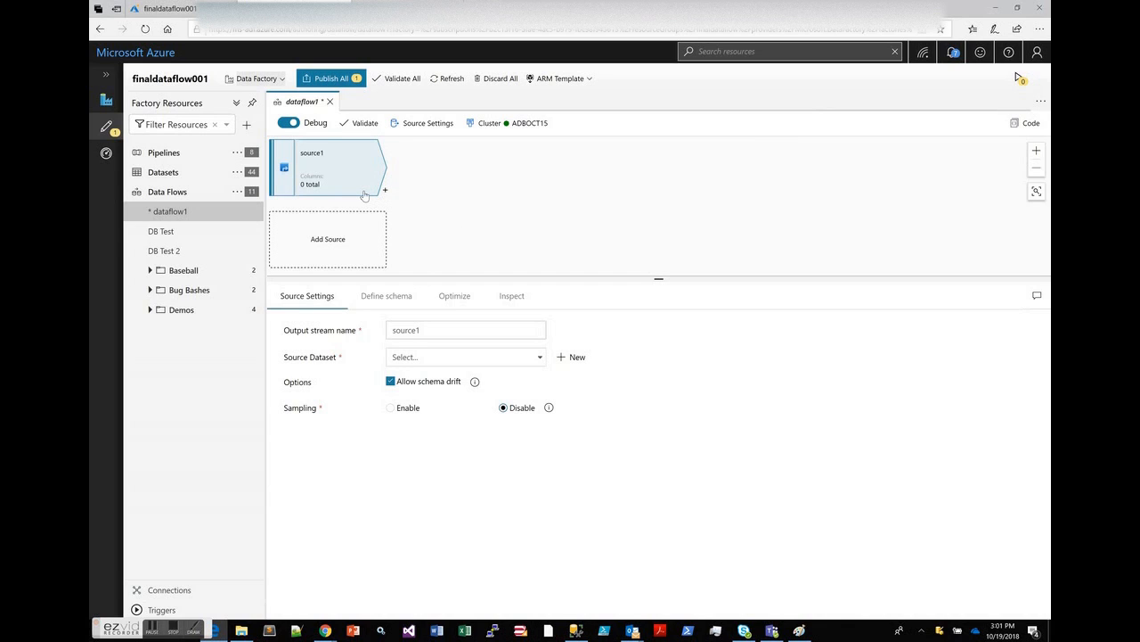
mouse_move(407, 239)
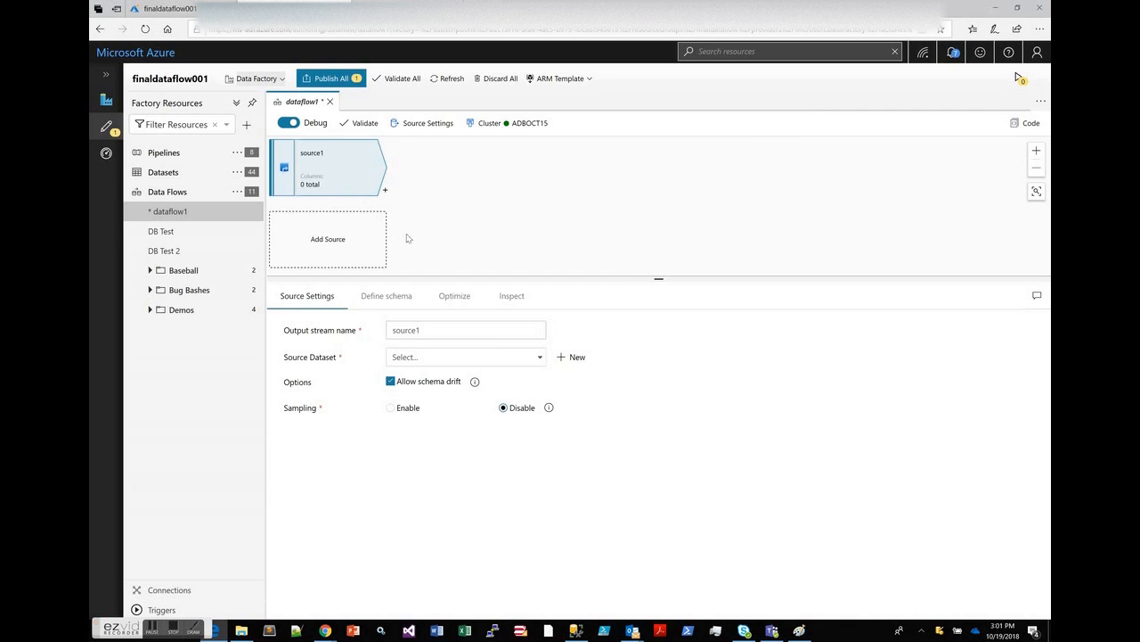
mouse_move(445, 264)
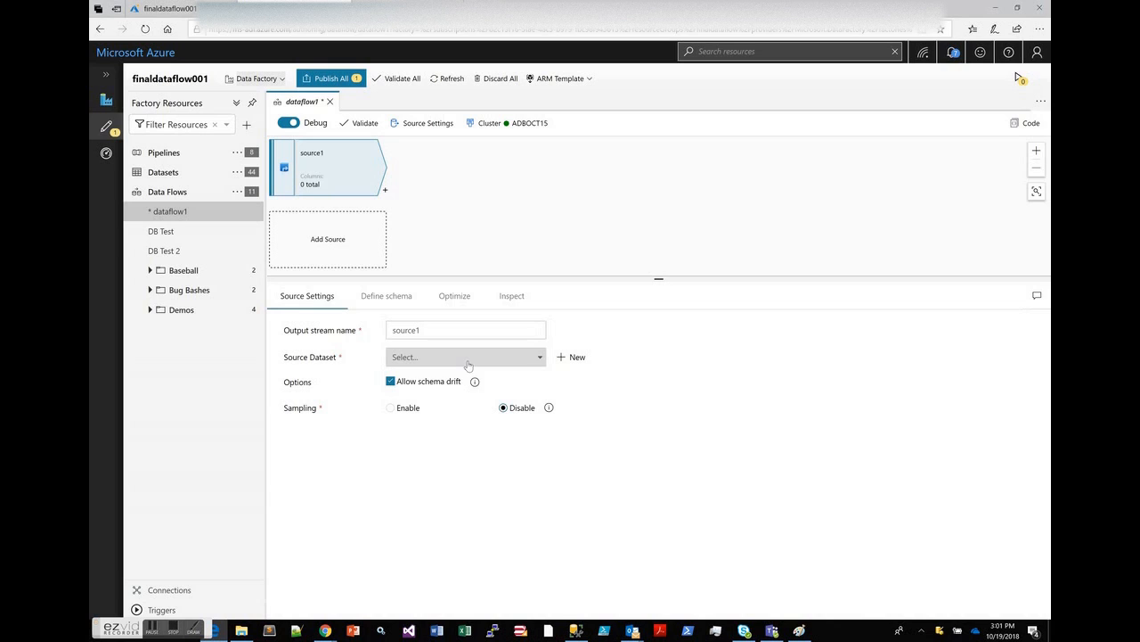
- Choose MoviesDBDataset as source1's dataset and untick Allow schema drift
left_click(465, 356)
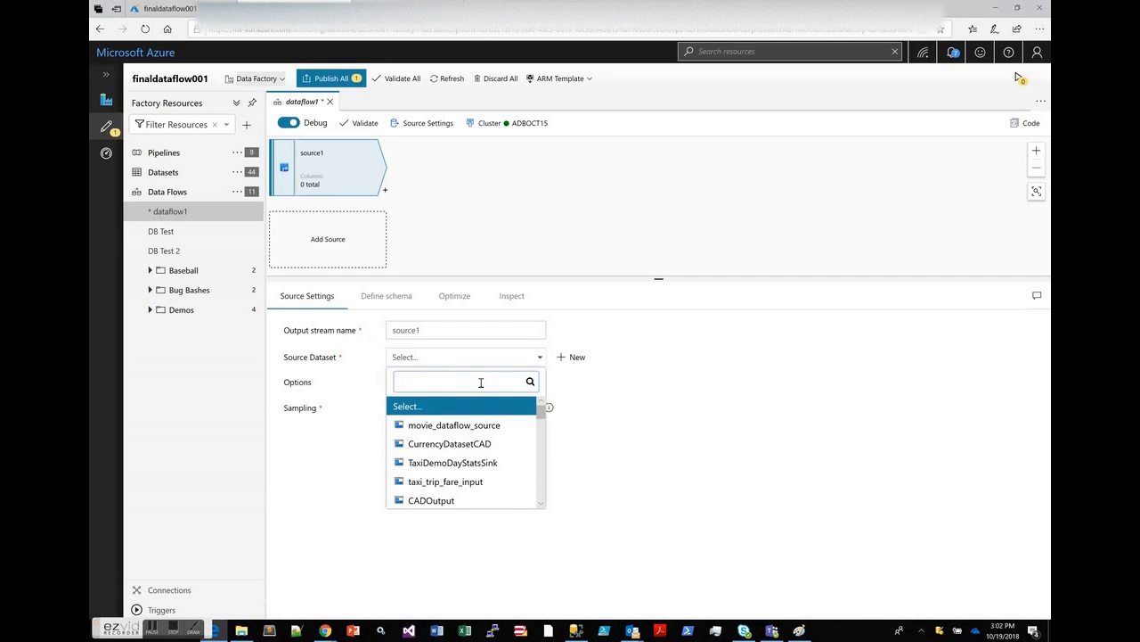
type("movies")
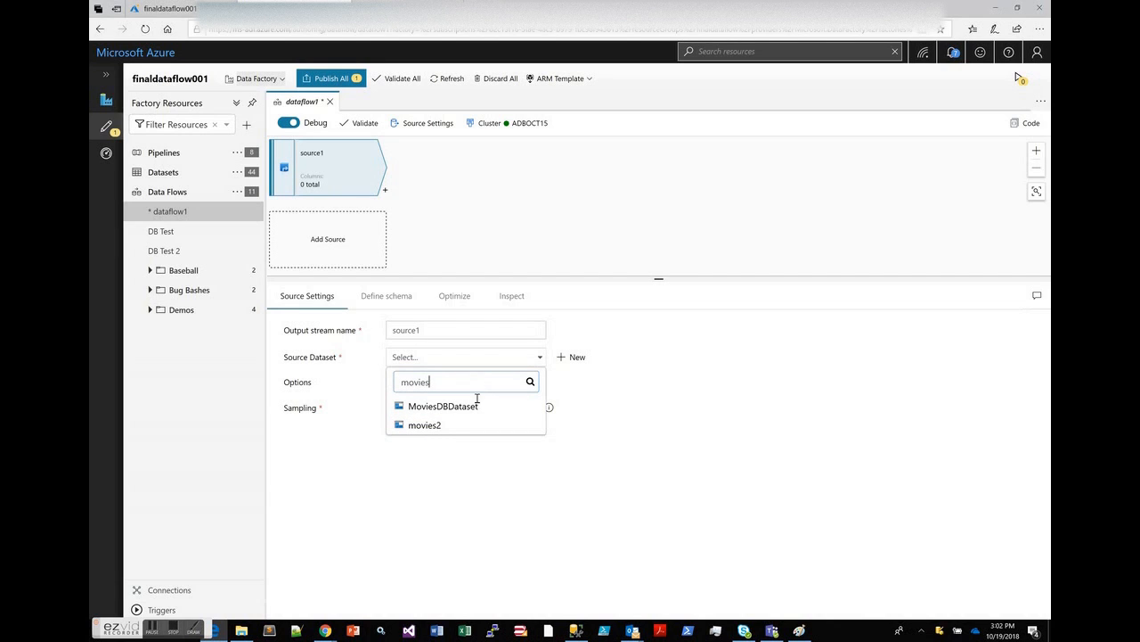
left_click(444, 406)
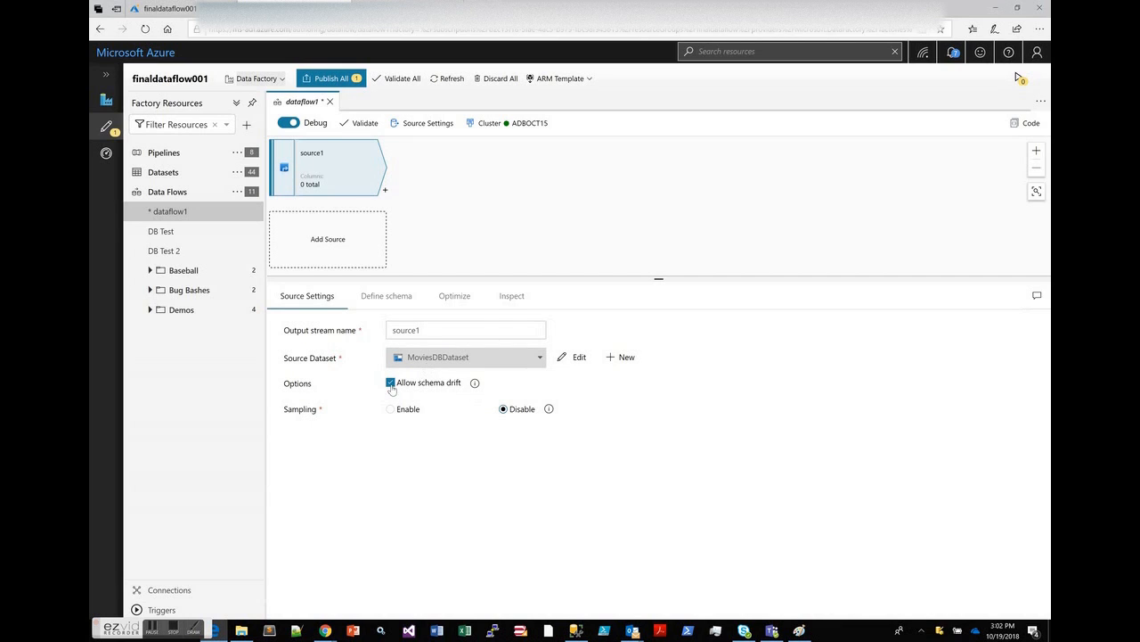
left_click(390, 382)
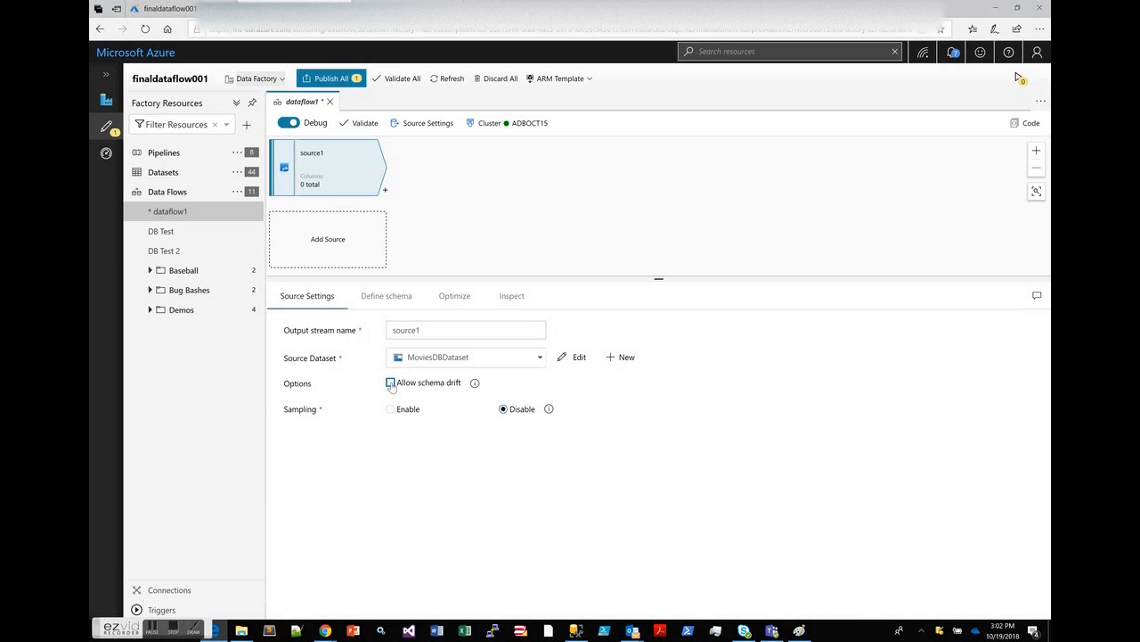
- Import source1's six columns from the dataset and make year and Rotten Tomato integers
left_click(385, 296)
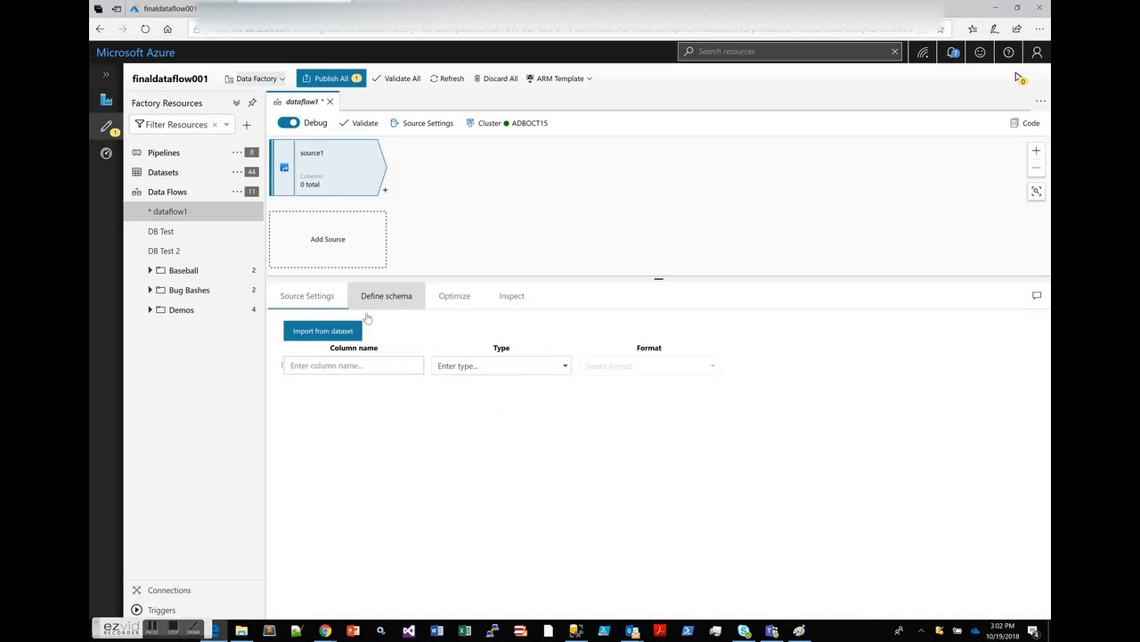
left_click(323, 329)
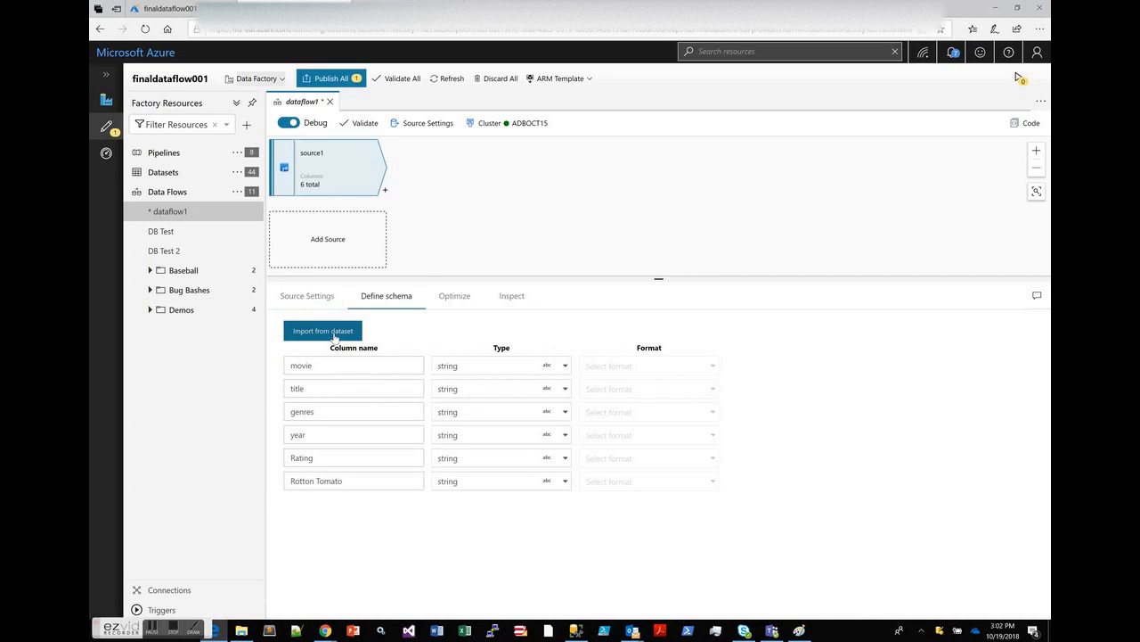
left_click(499, 435)
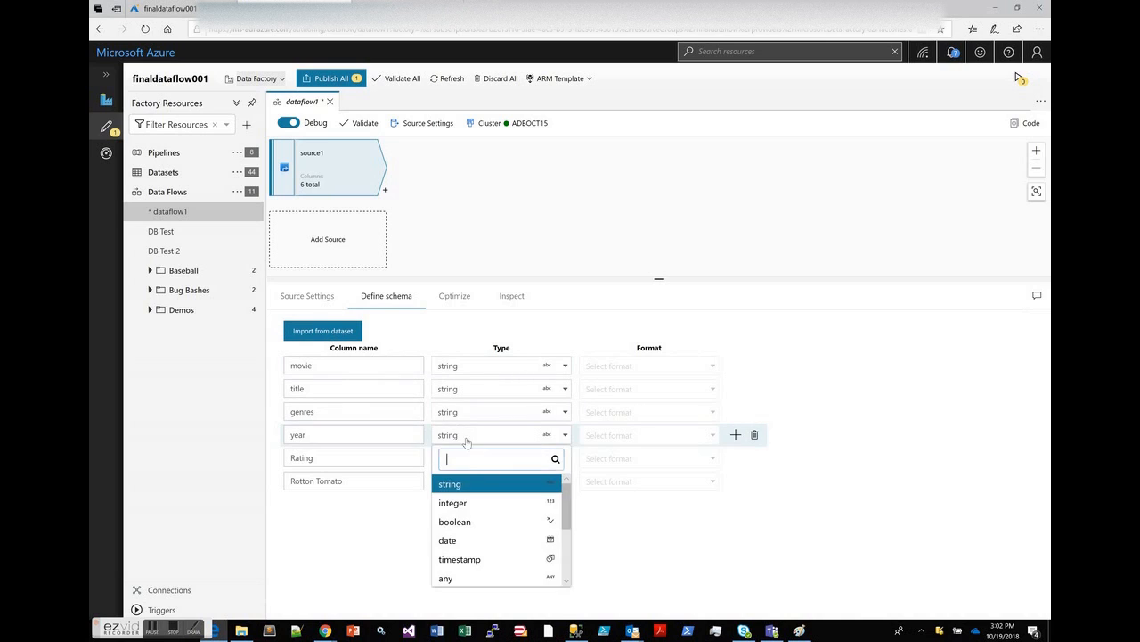
left_click(453, 503)
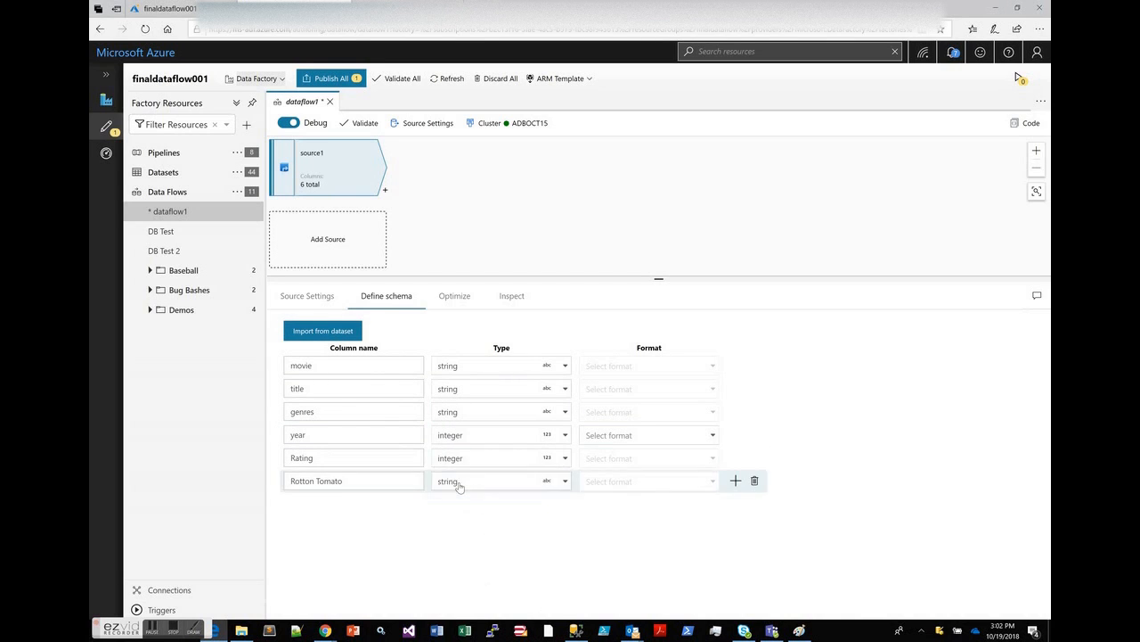
left_click(499, 481)
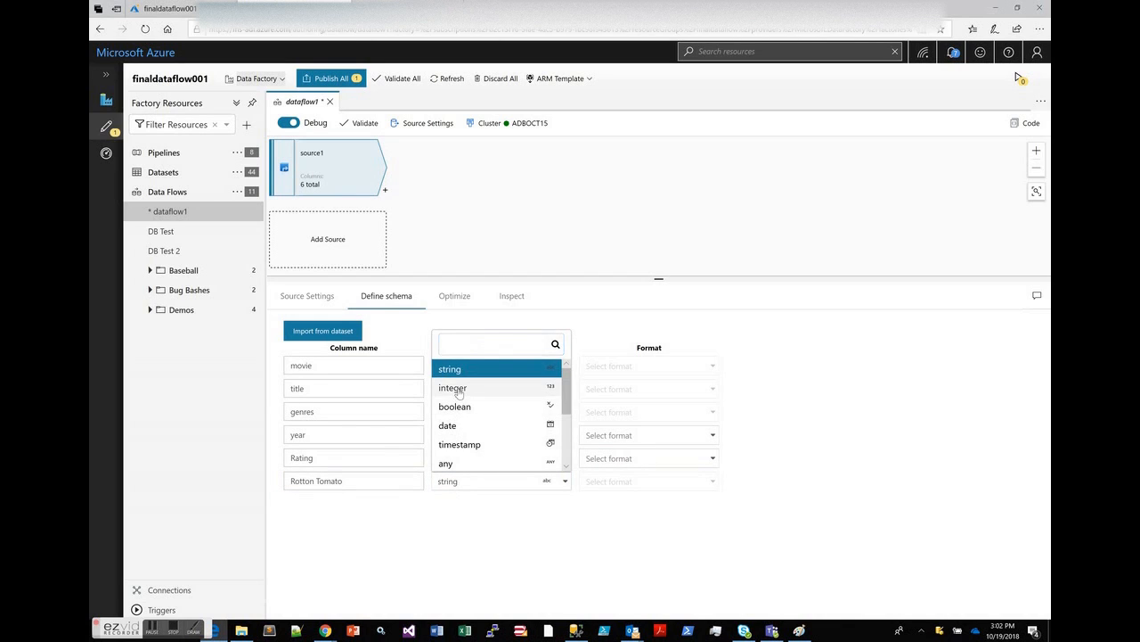
left_click(453, 386)
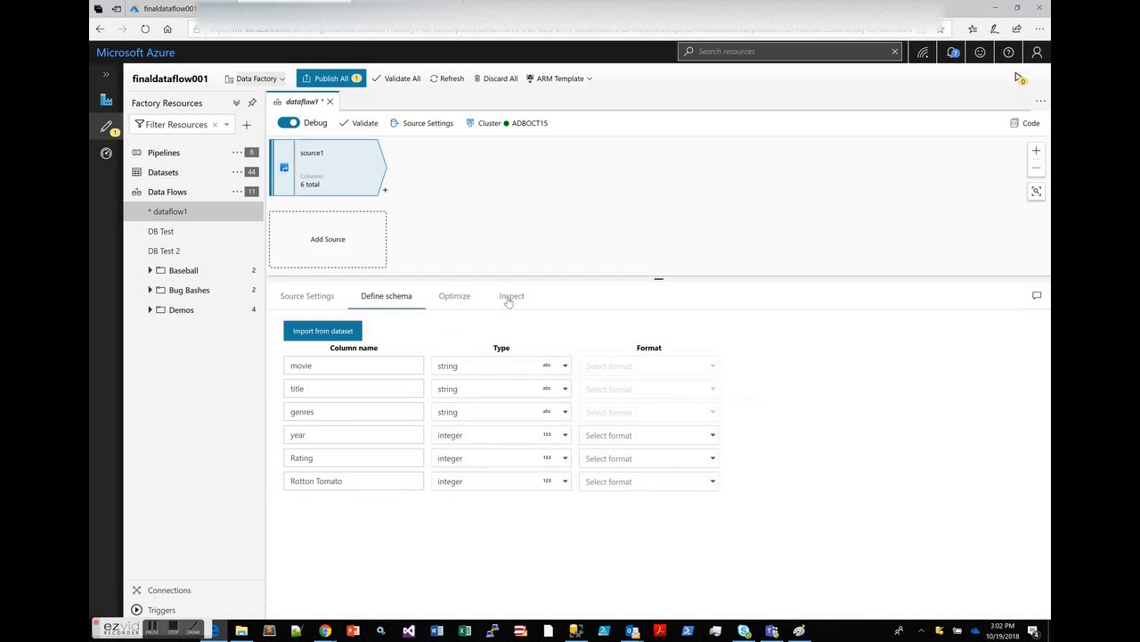
- Refresh source1's Inspect data, review its six-column output schema, then its Data Preview rows
left_click(512, 296)
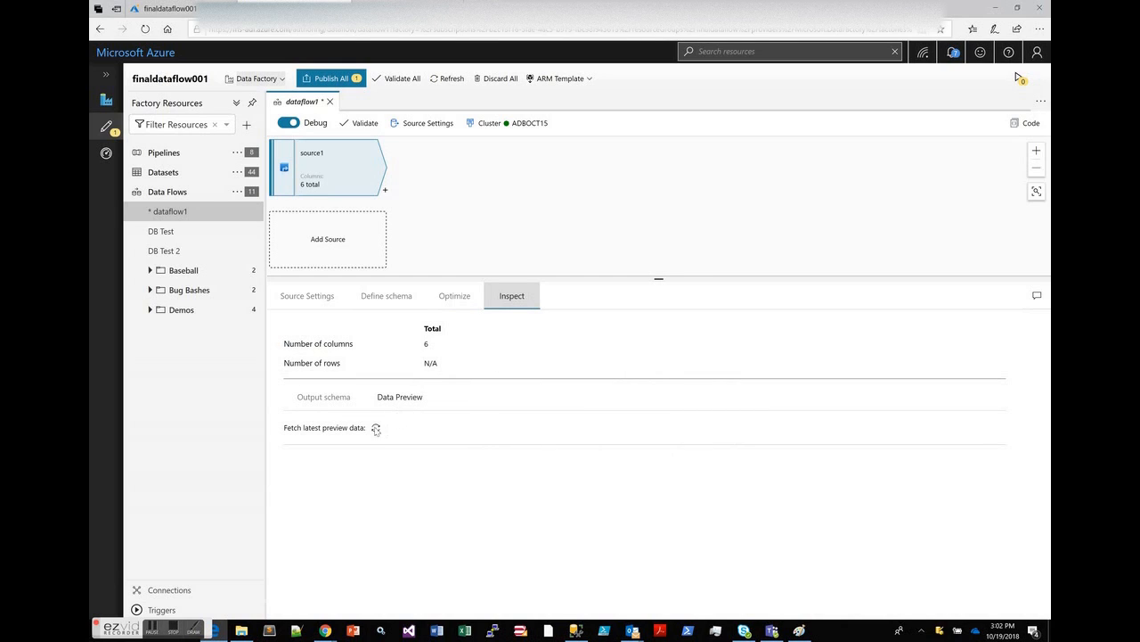
left_click(376, 427)
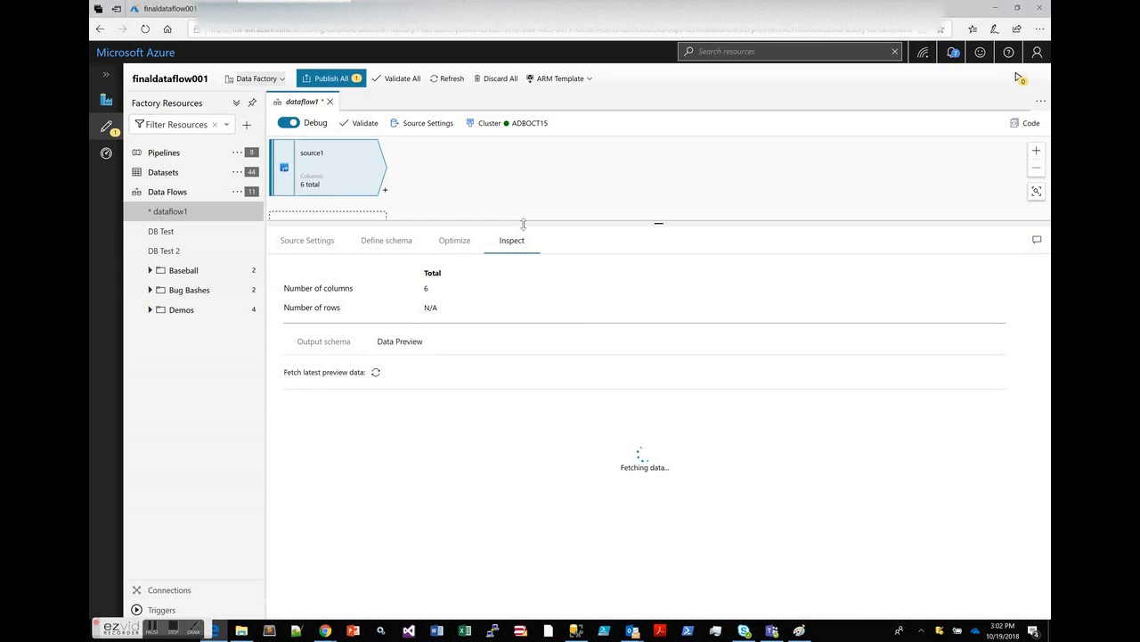
mouse_move(521, 317)
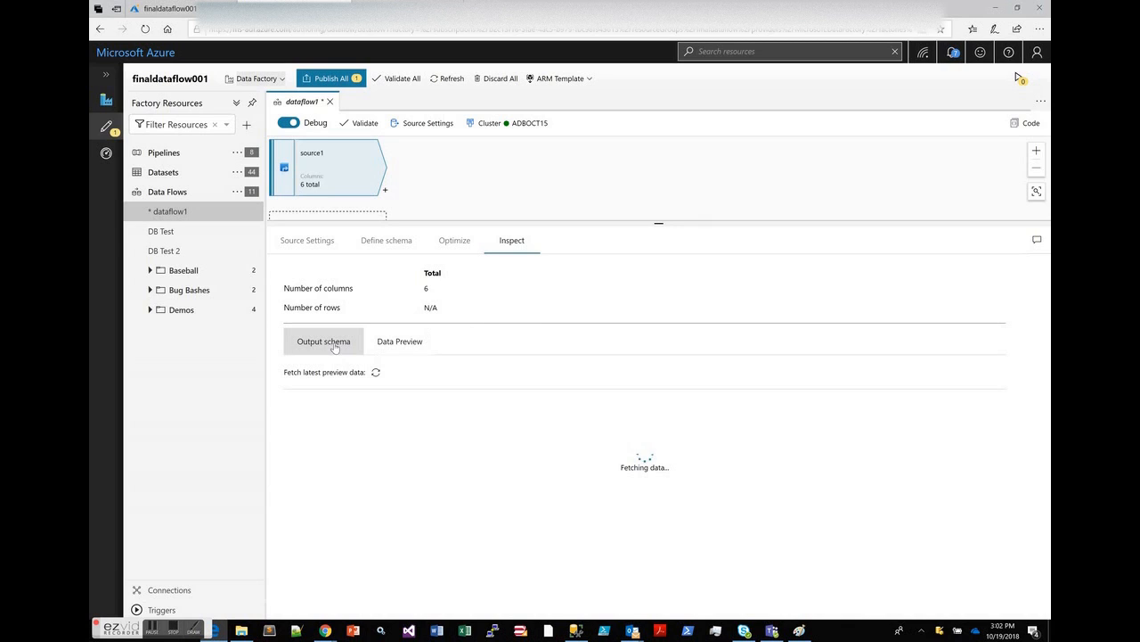
left_click(323, 342)
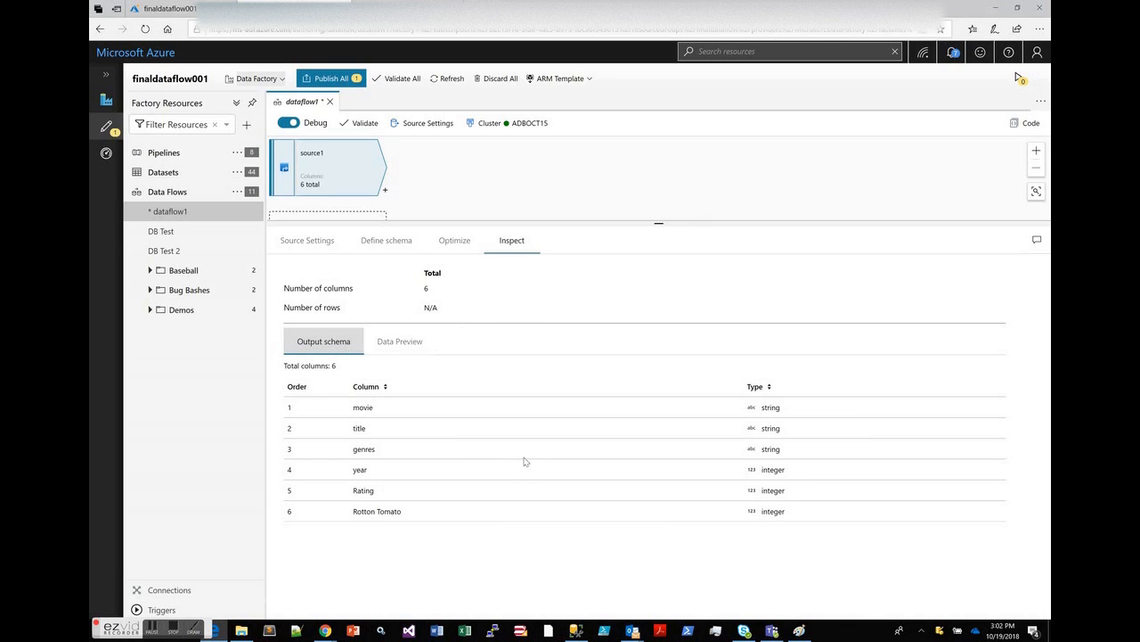
mouse_move(385, 408)
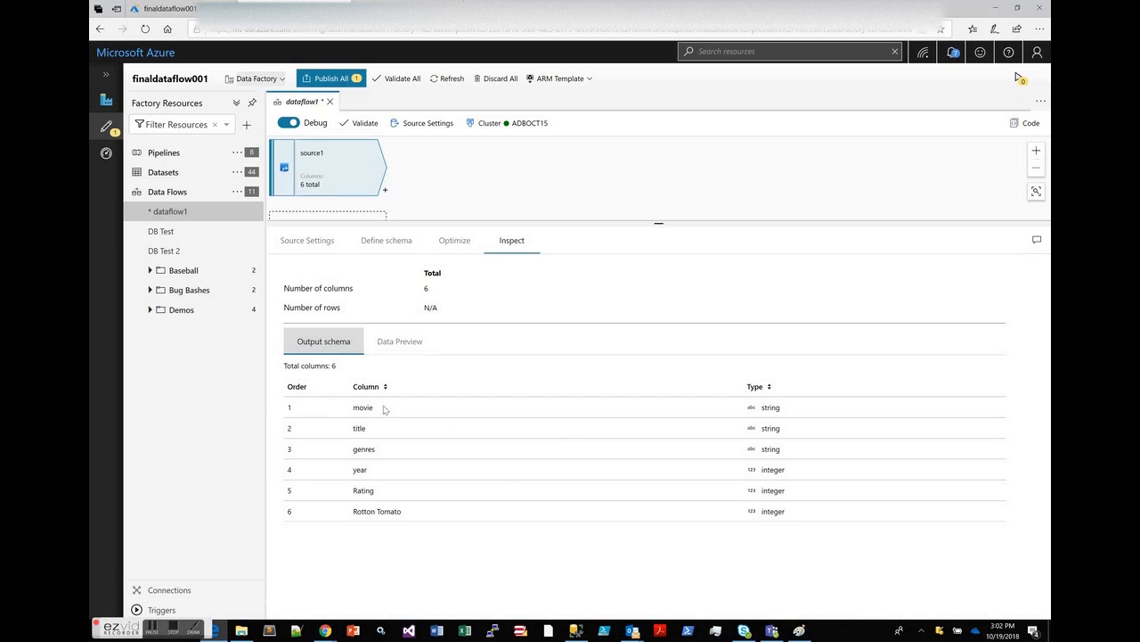
mouse_move(477, 408)
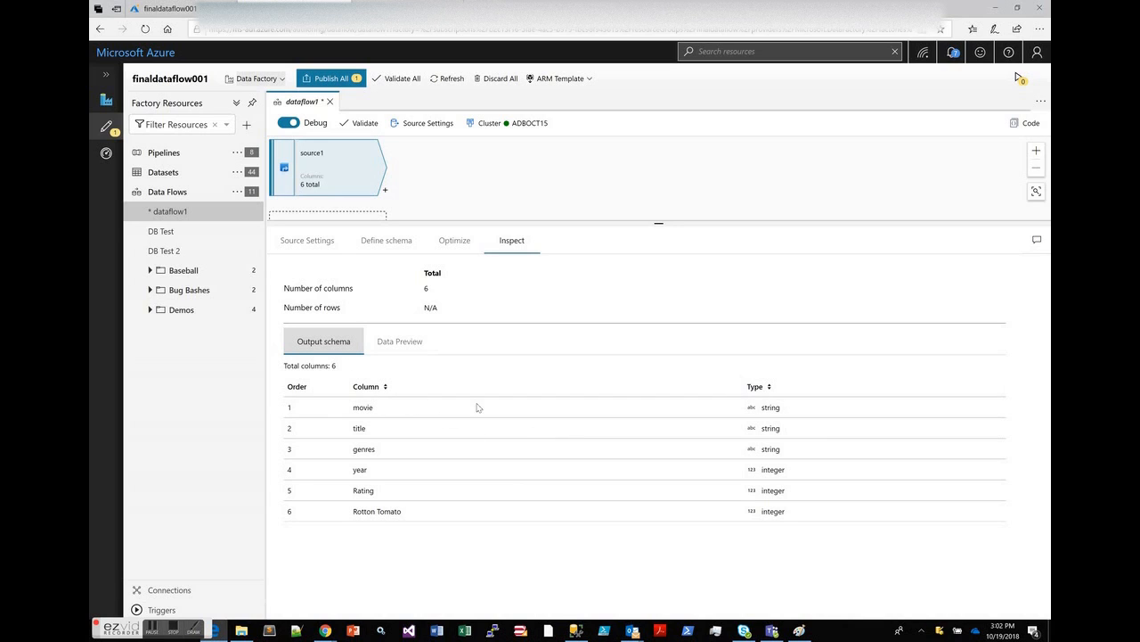
mouse_move(406, 353)
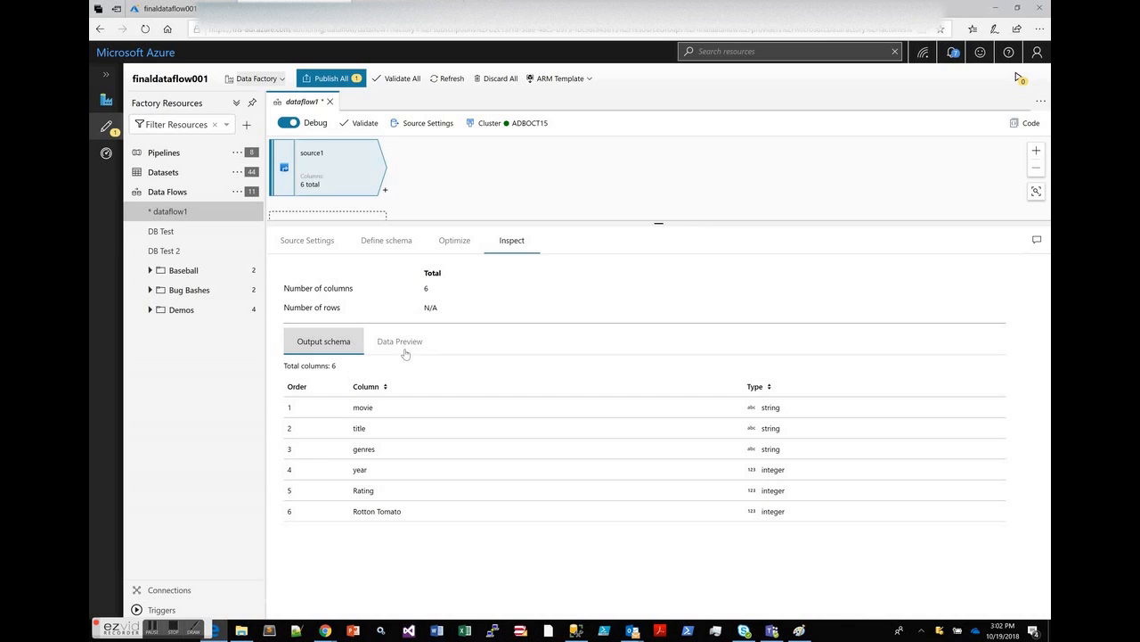
mouse_move(403, 348)
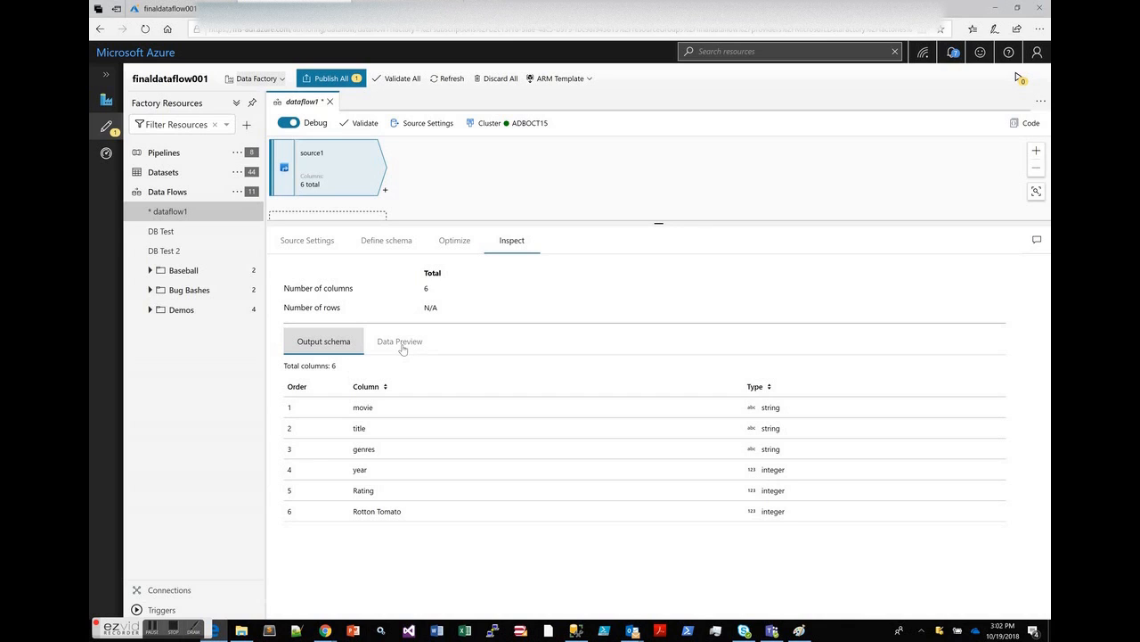
left_click(399, 340)
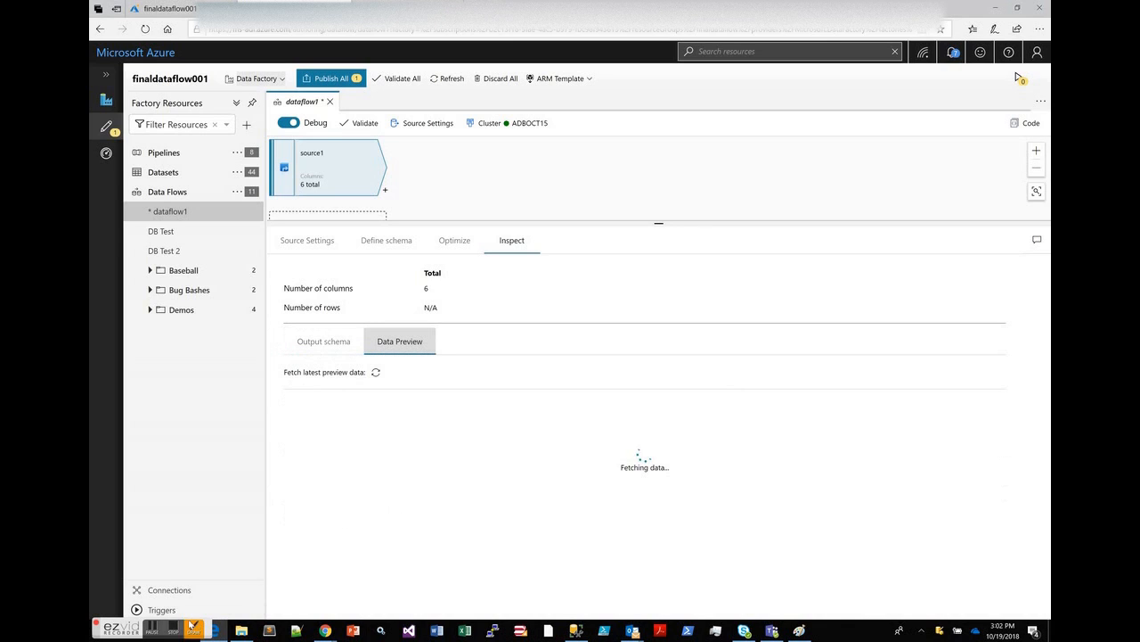
mouse_move(233, 544)
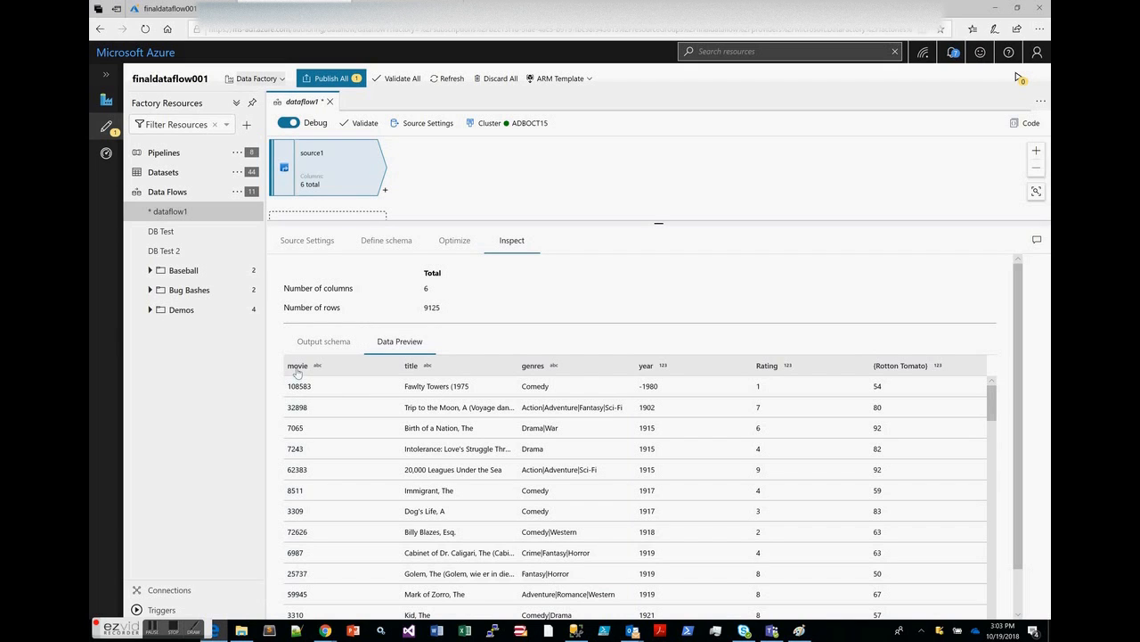
- Show column statistics for the movie column in the data preview
left_click(298, 366)
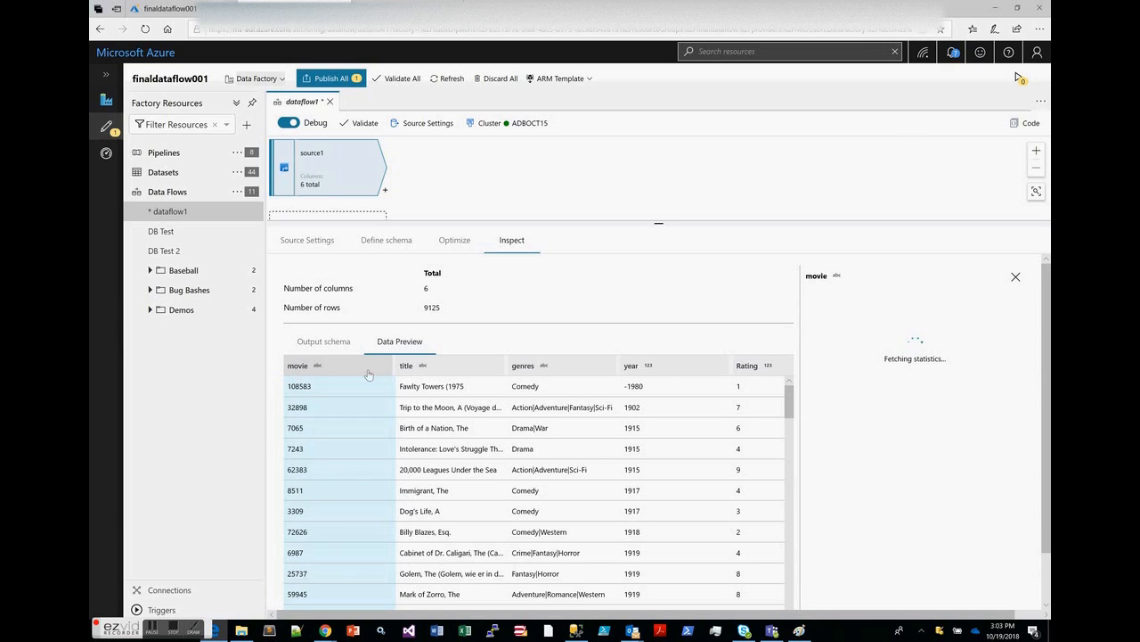
mouse_move(802, 381)
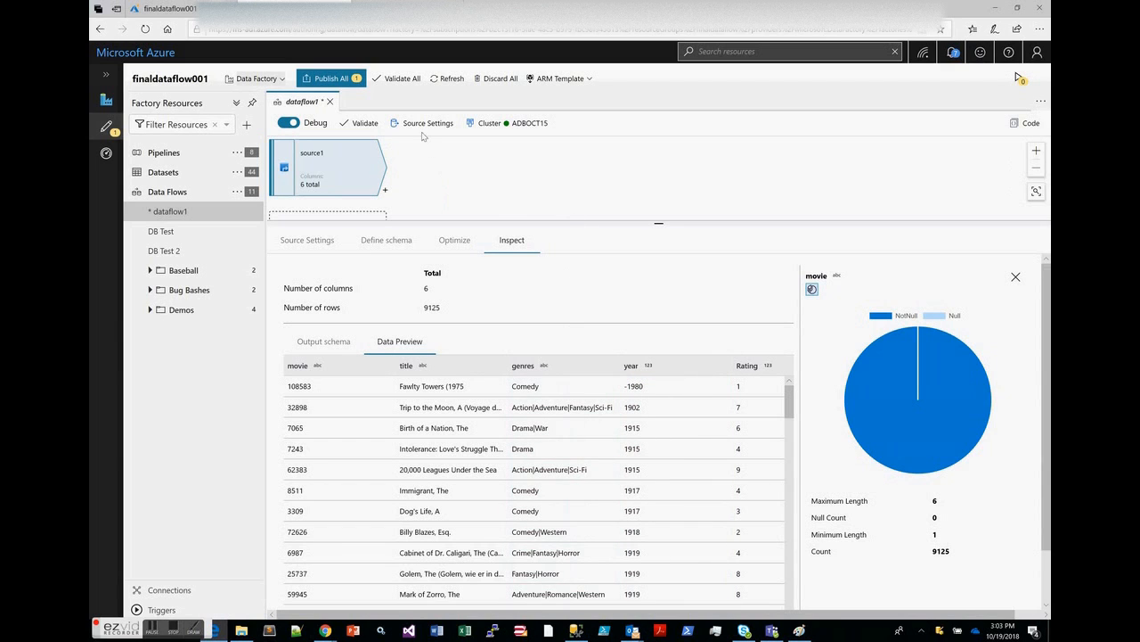
left_click(428, 123)
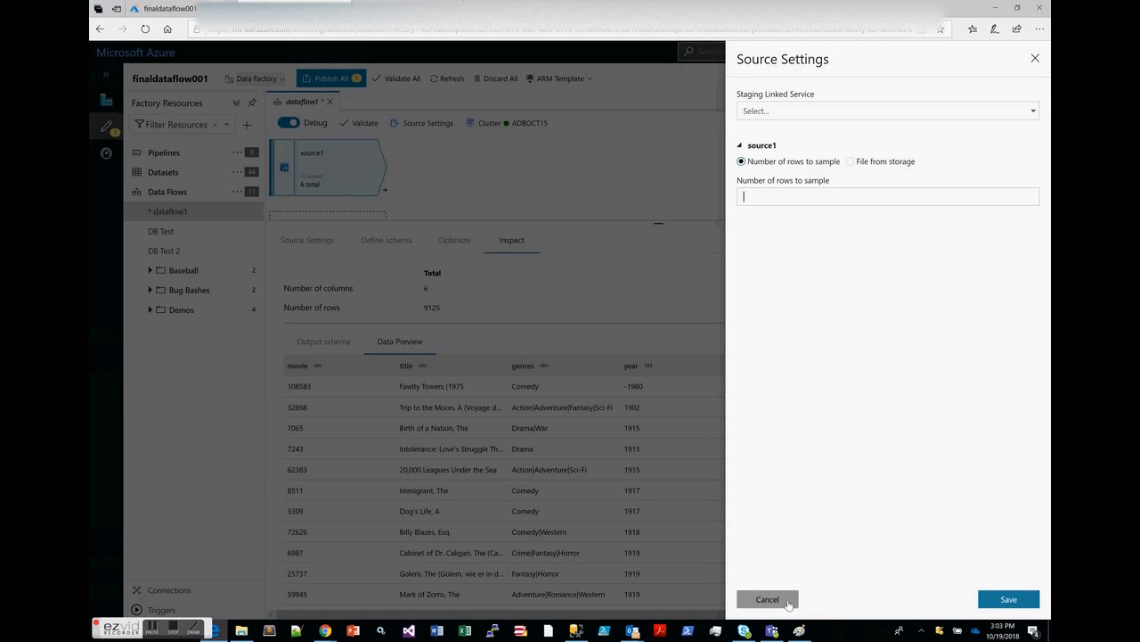
left_click(766, 599)
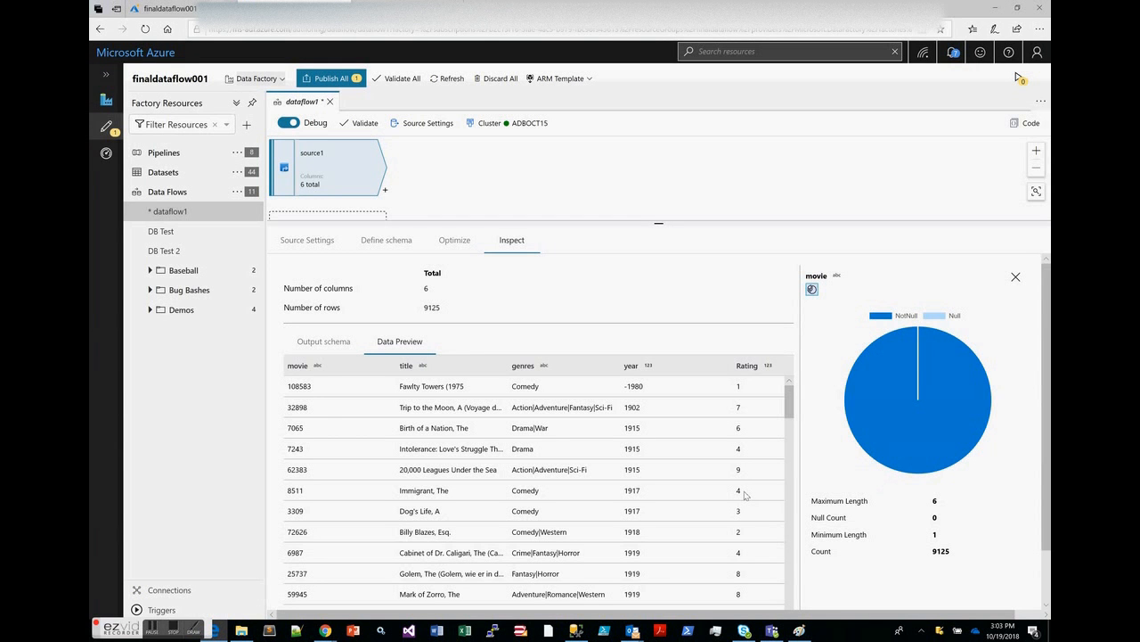
mouse_move(554, 481)
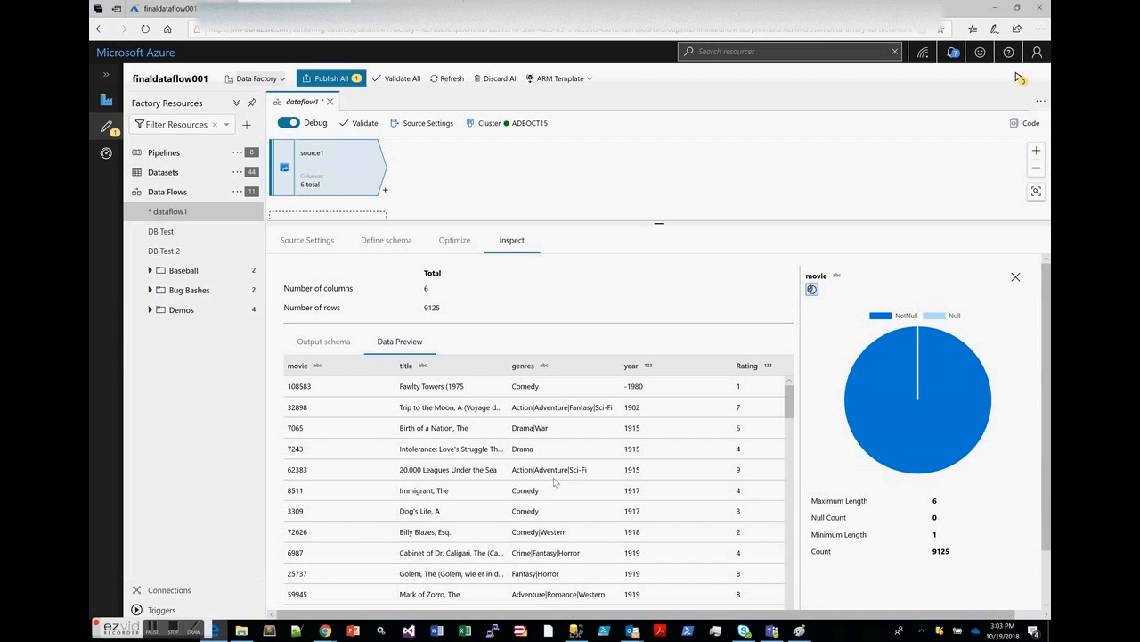
mouse_move(876, 380)
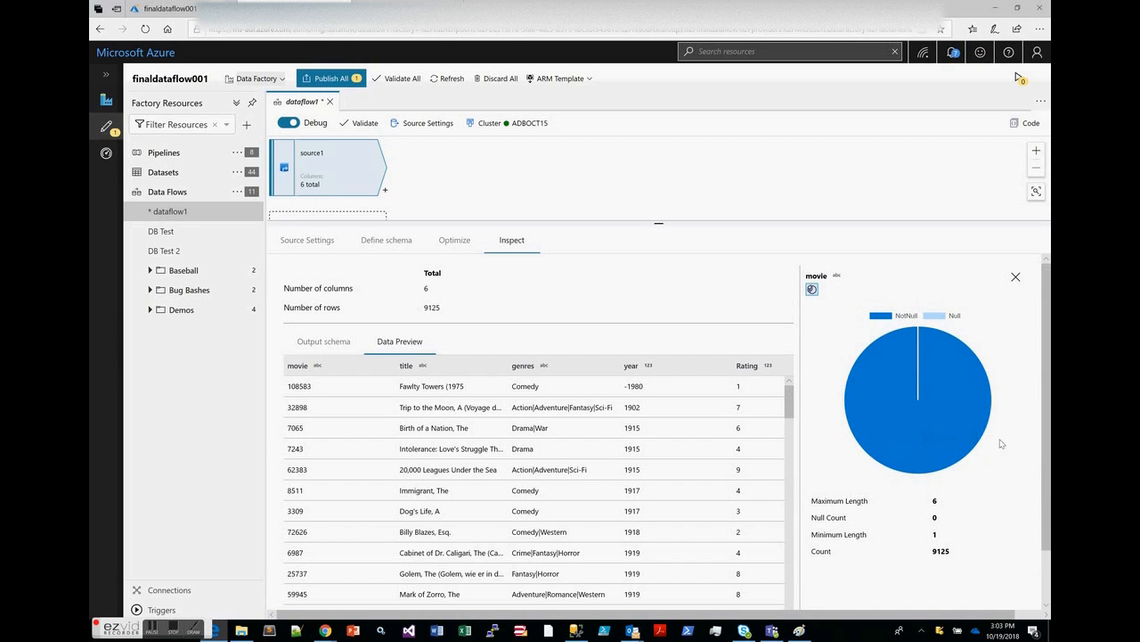
mouse_move(996, 481)
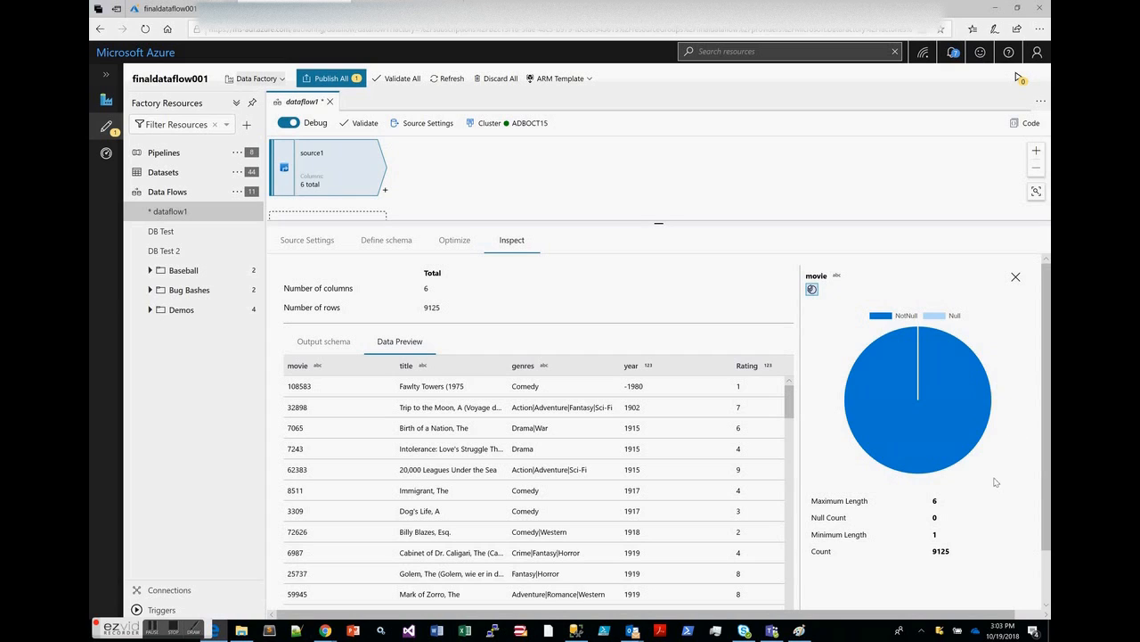
mouse_move(984, 490)
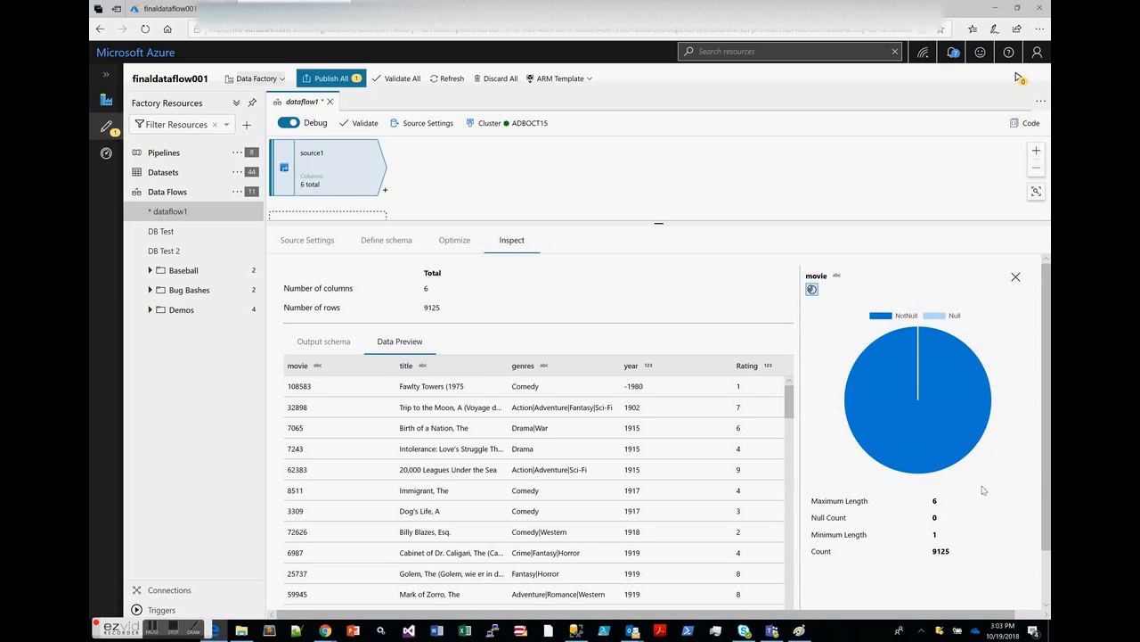
mouse_move(944, 556)
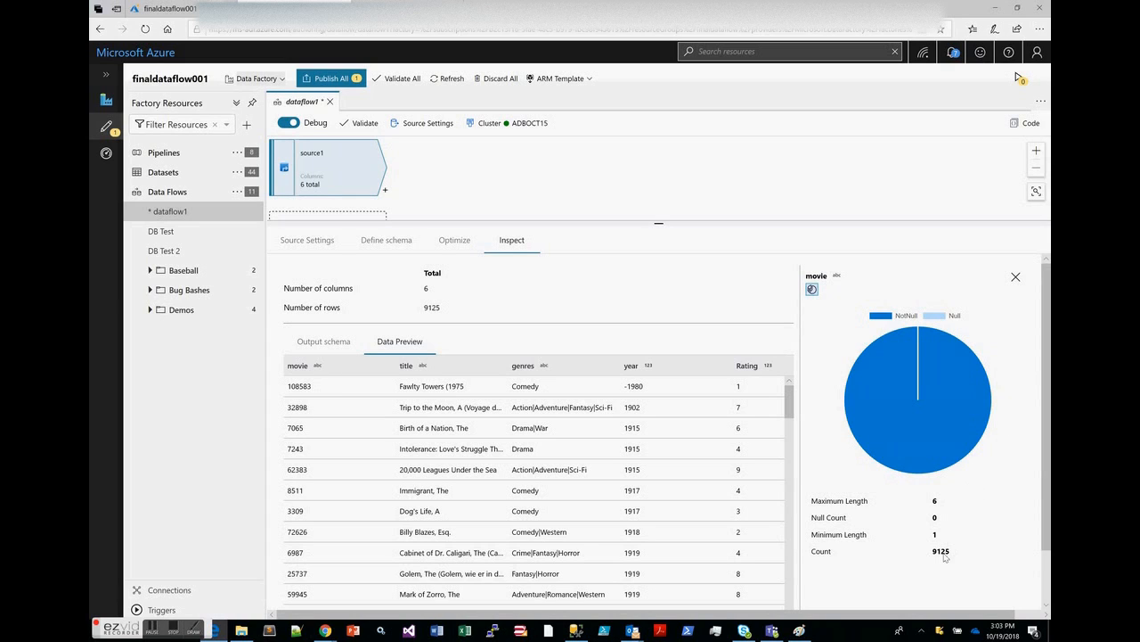
mouse_move(943, 553)
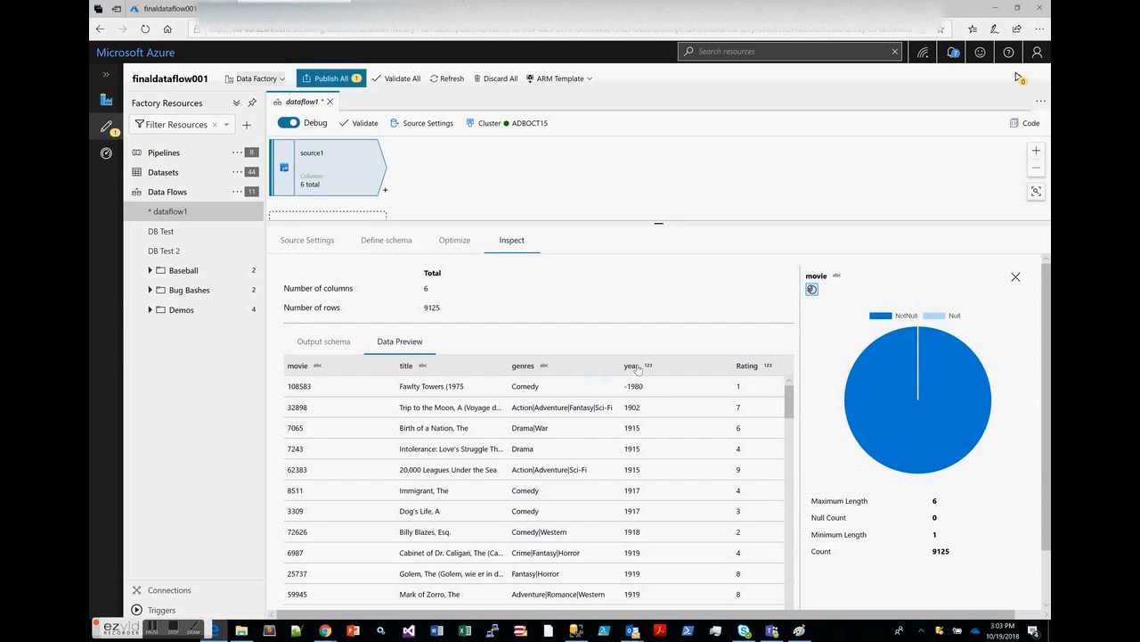
- Show column statistics for the year column instead
left_click(631, 365)
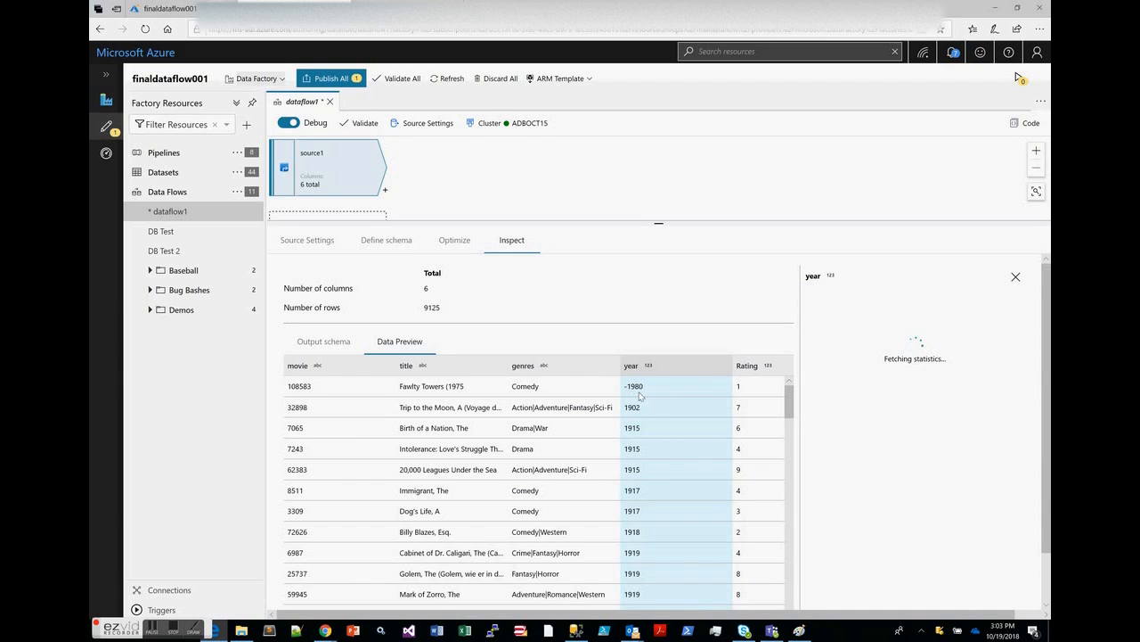
mouse_move(665, 414)
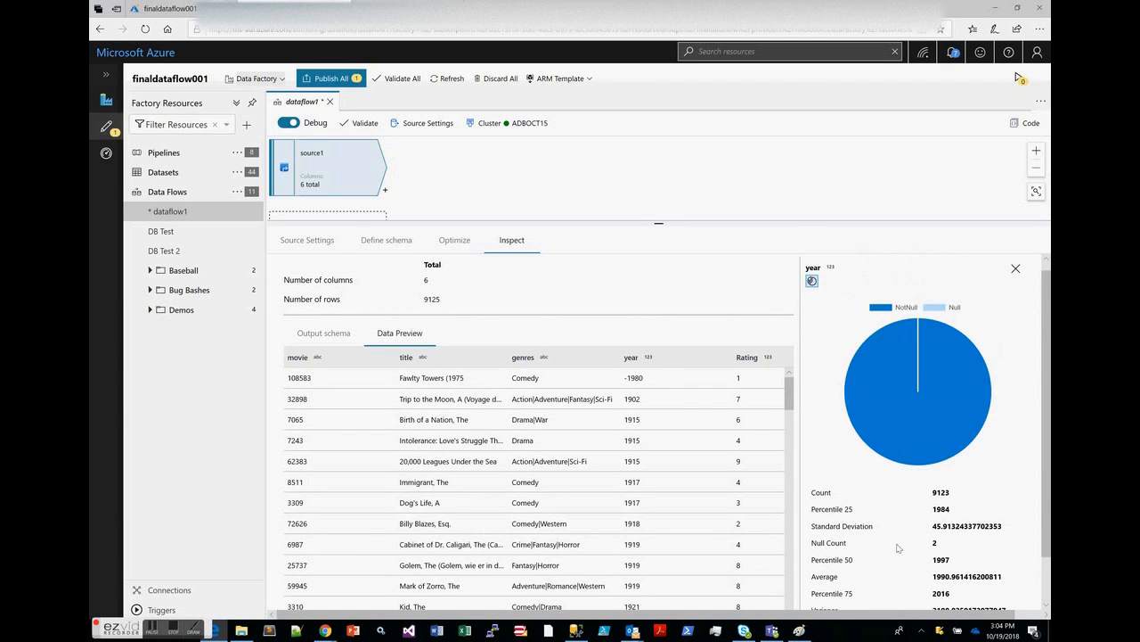
mouse_move(791, 512)
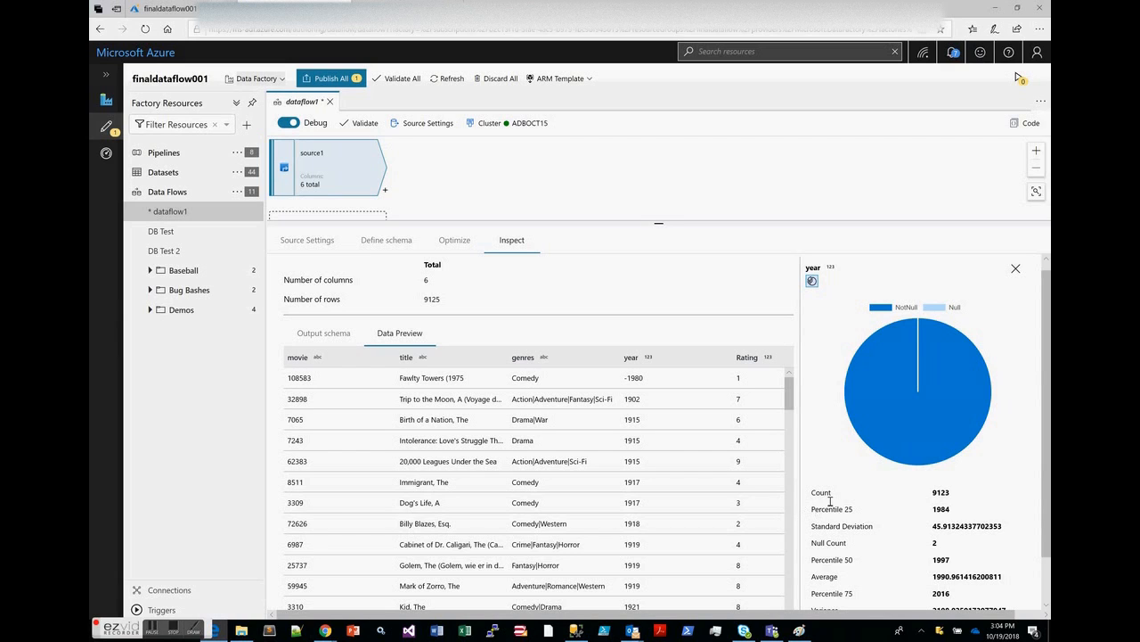
mouse_move(692, 232)
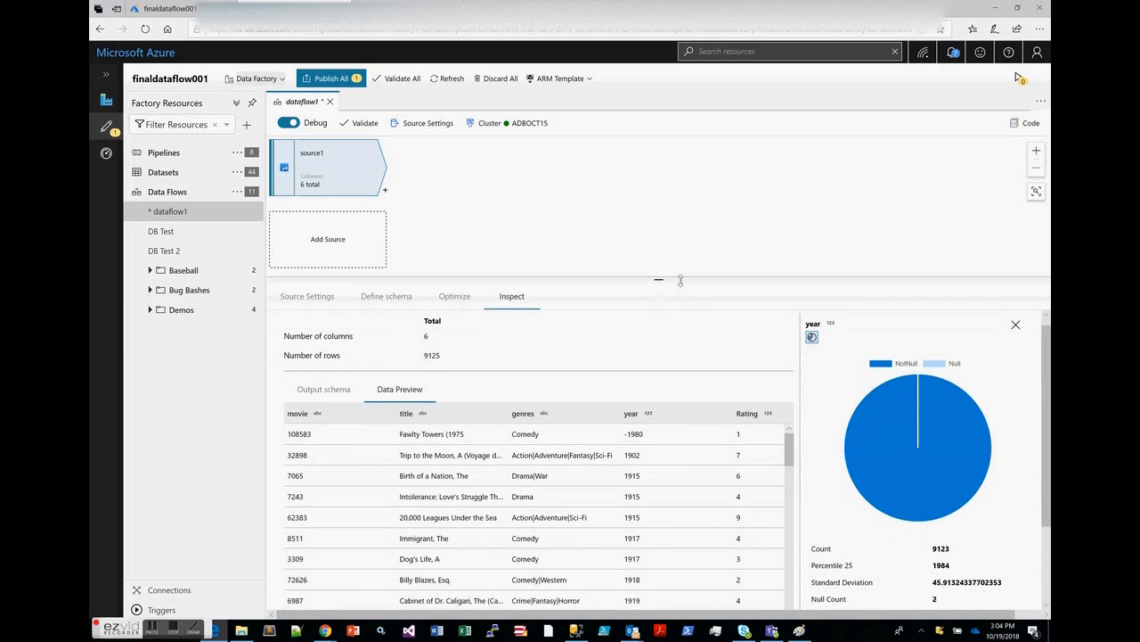
mouse_move(389, 195)
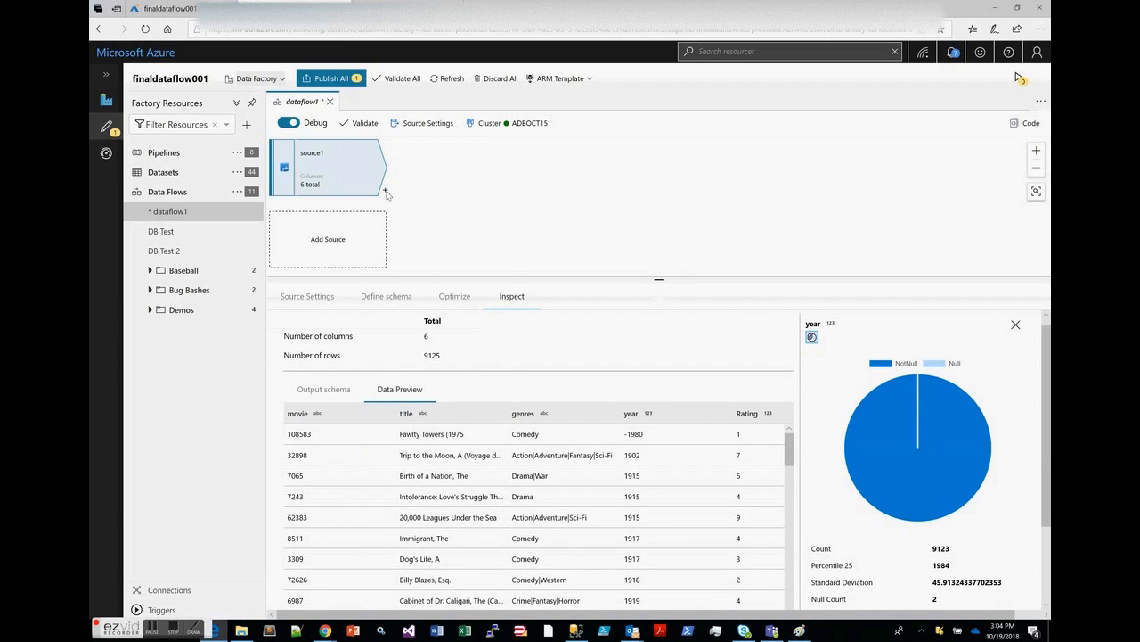
- Add a Derived Column step after source1 defining a new column cleantitle, ready for its expression
left_click(385, 189)
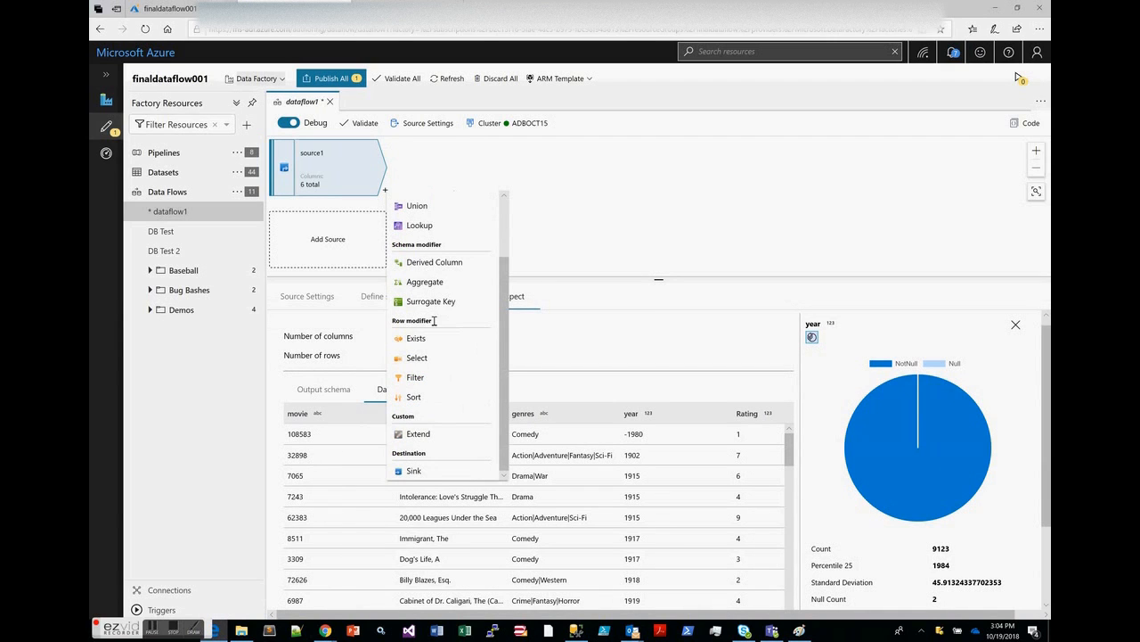
mouse_move(434, 322)
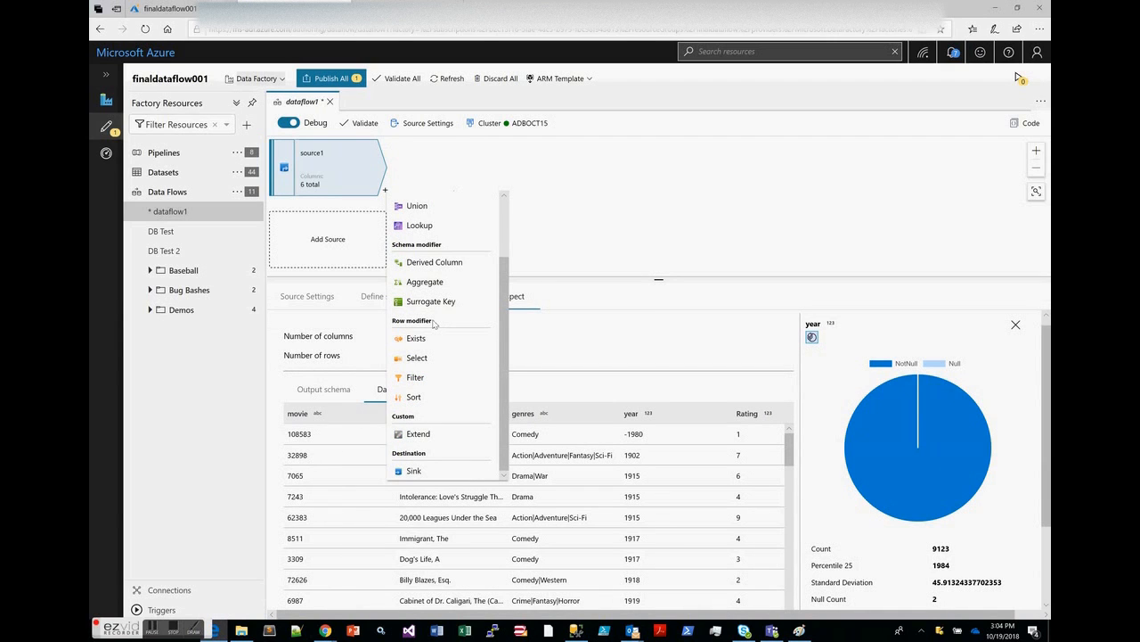
mouse_move(434, 262)
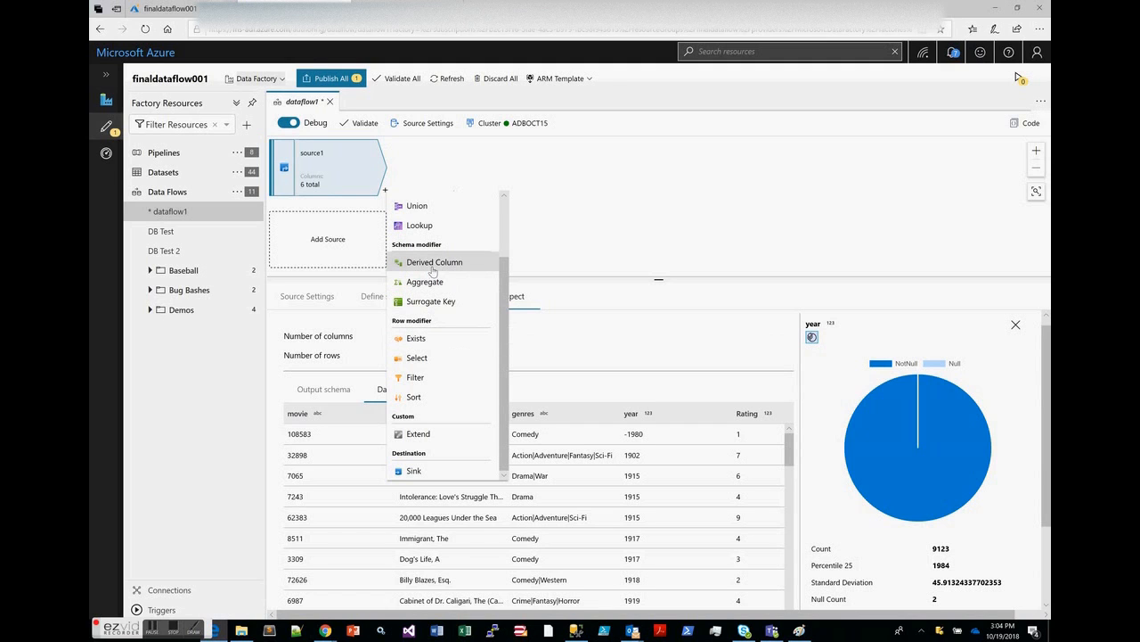
left_click(435, 261)
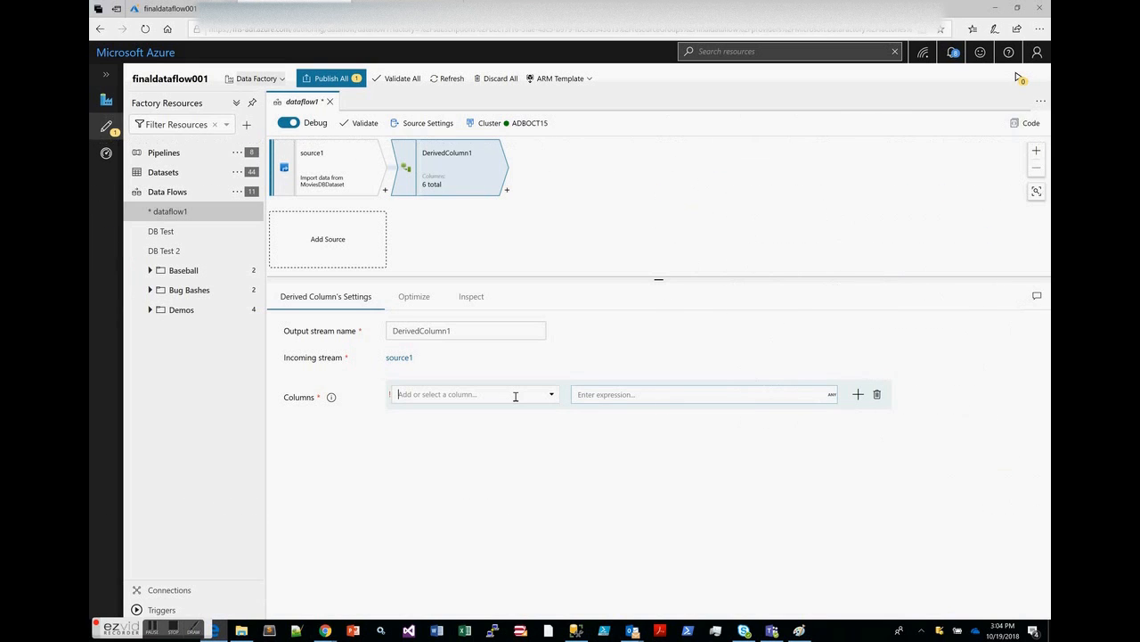
type("f")
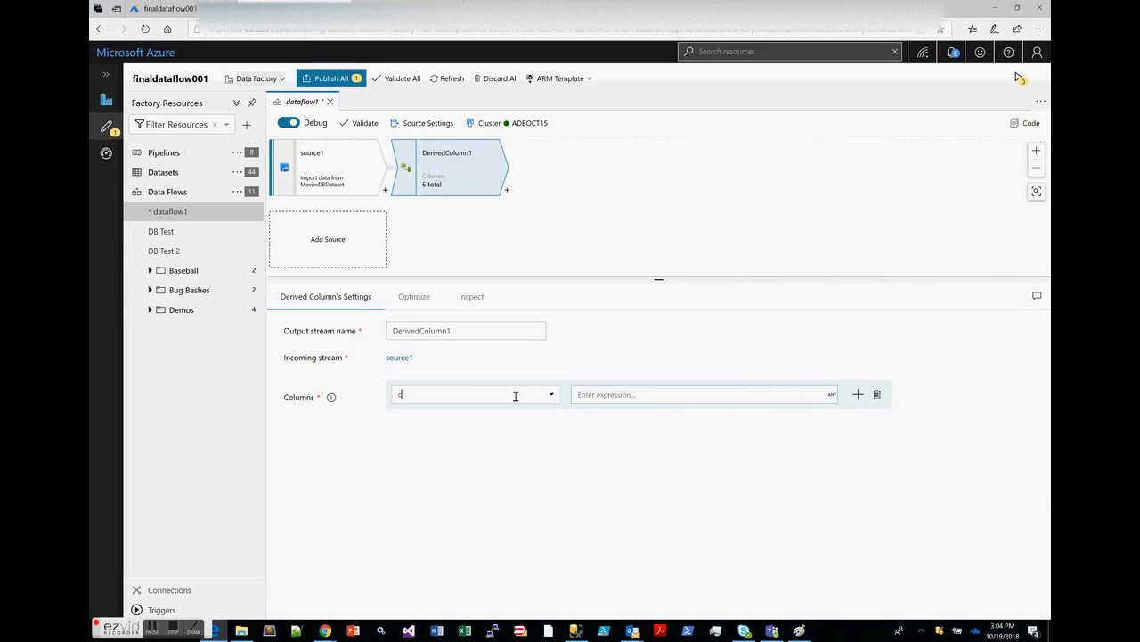
type("cleantitle")
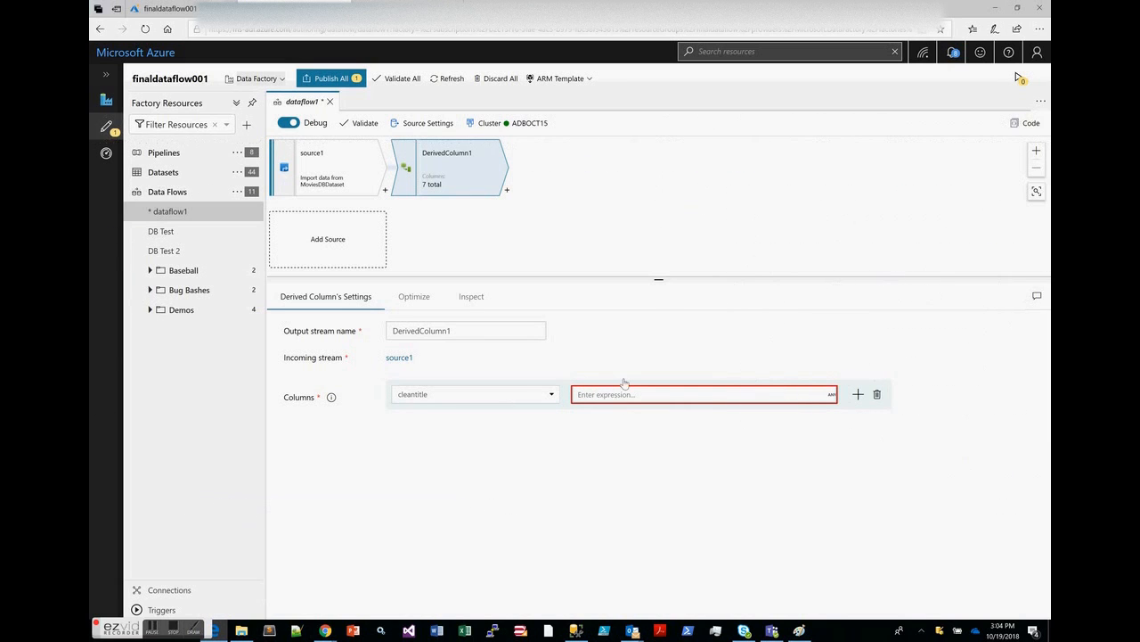
left_click(702, 393)
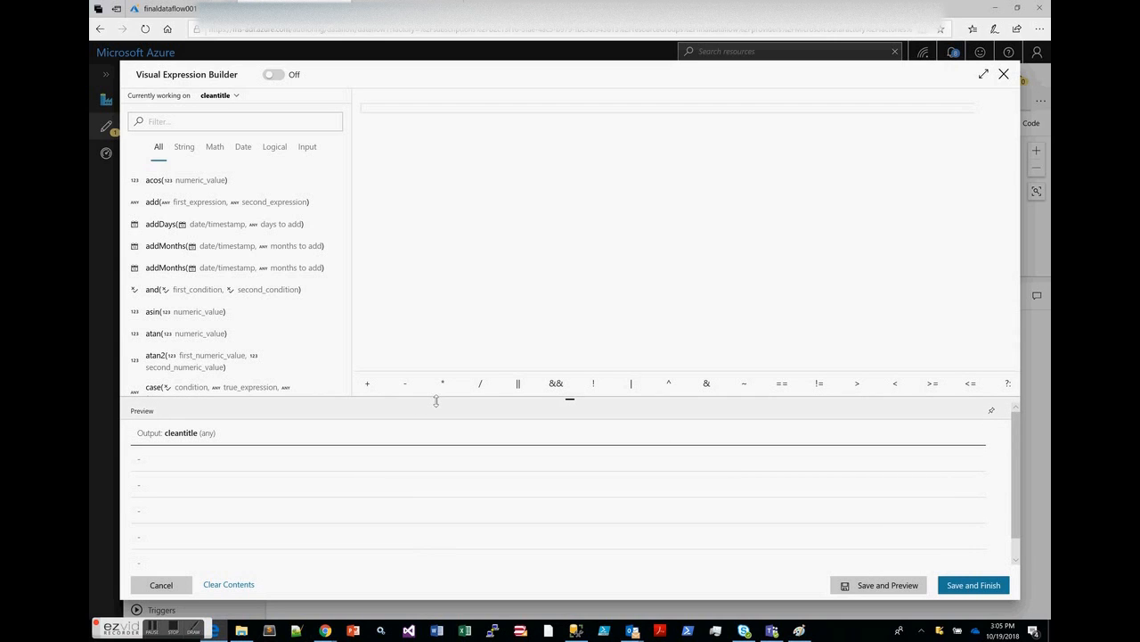
mouse_move(470, 435)
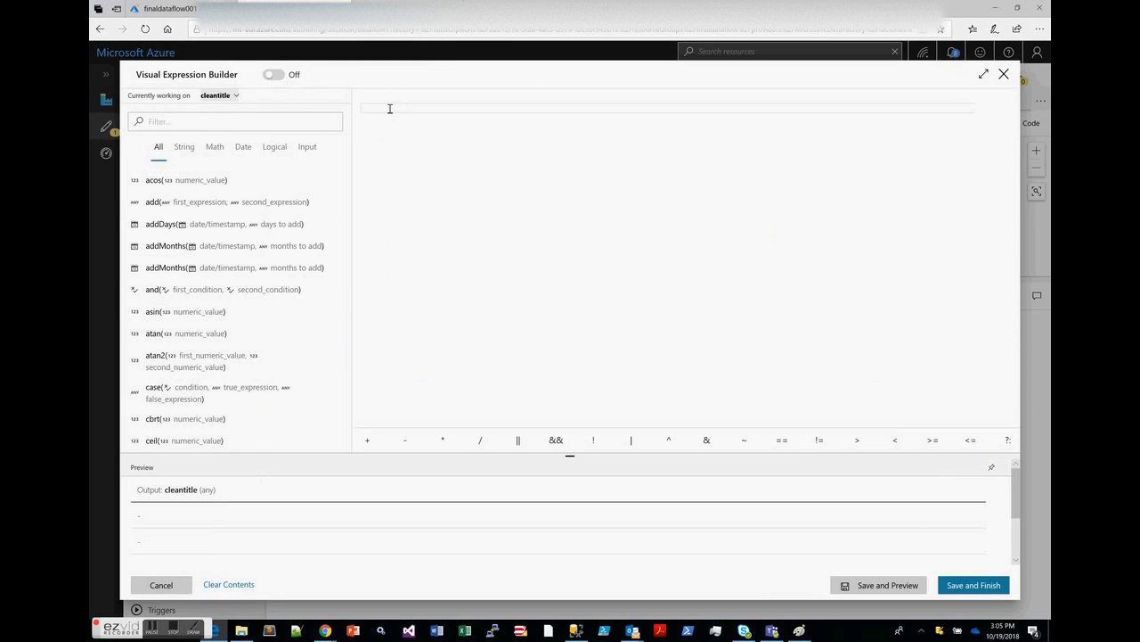
- Set cleantitle's expression to the title input column and save and preview it
type("titl")
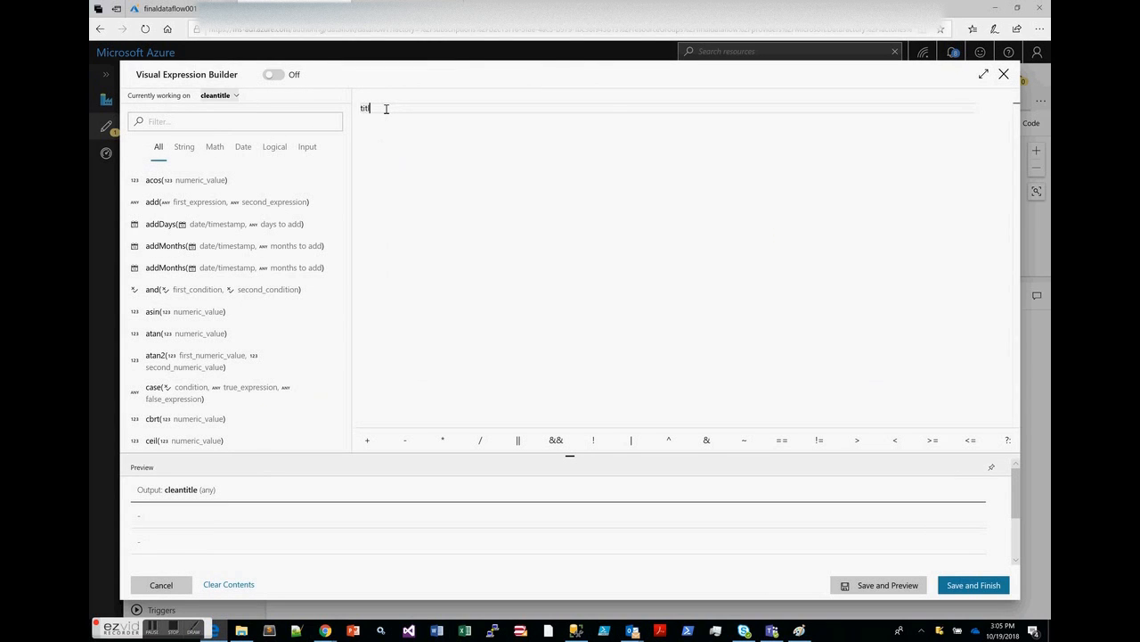
type("le")
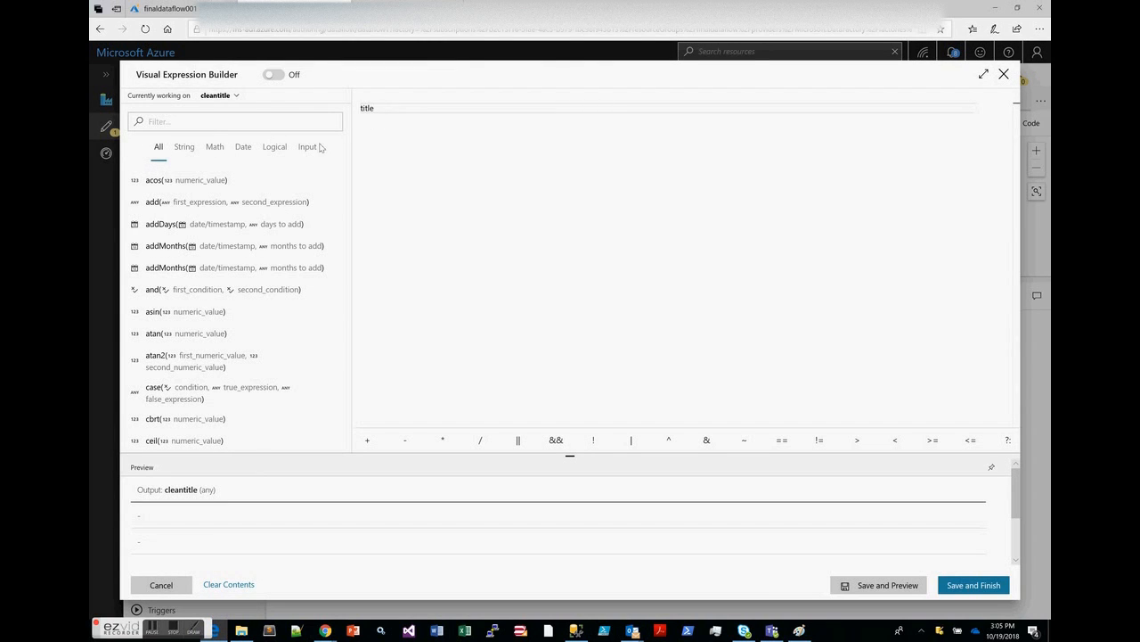
left_click(278, 146)
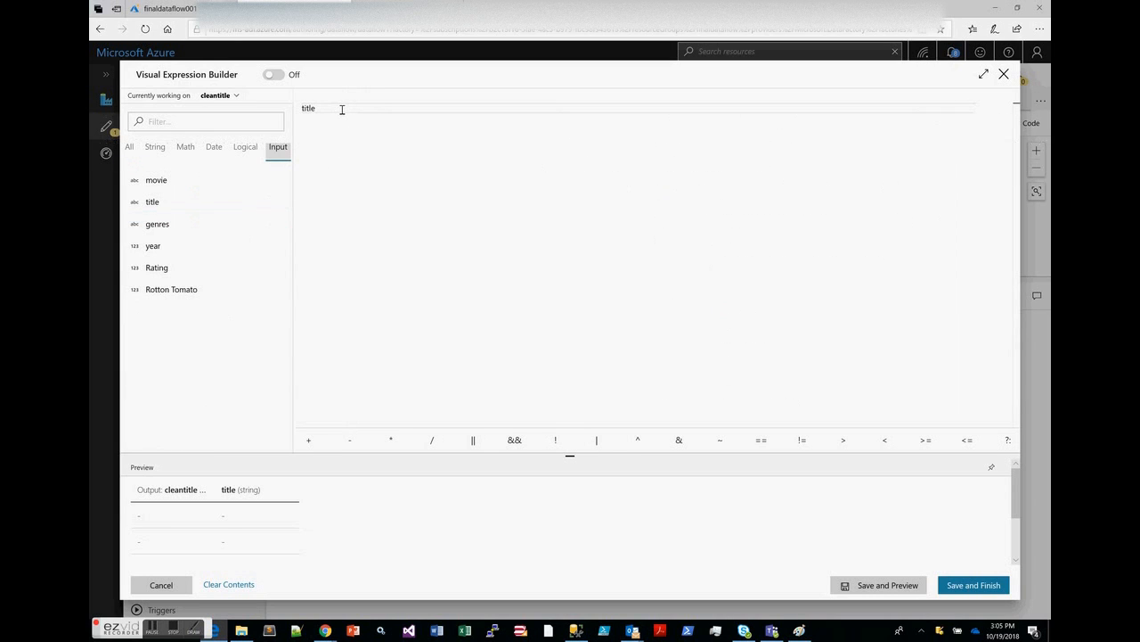
mouse_move(880, 585)
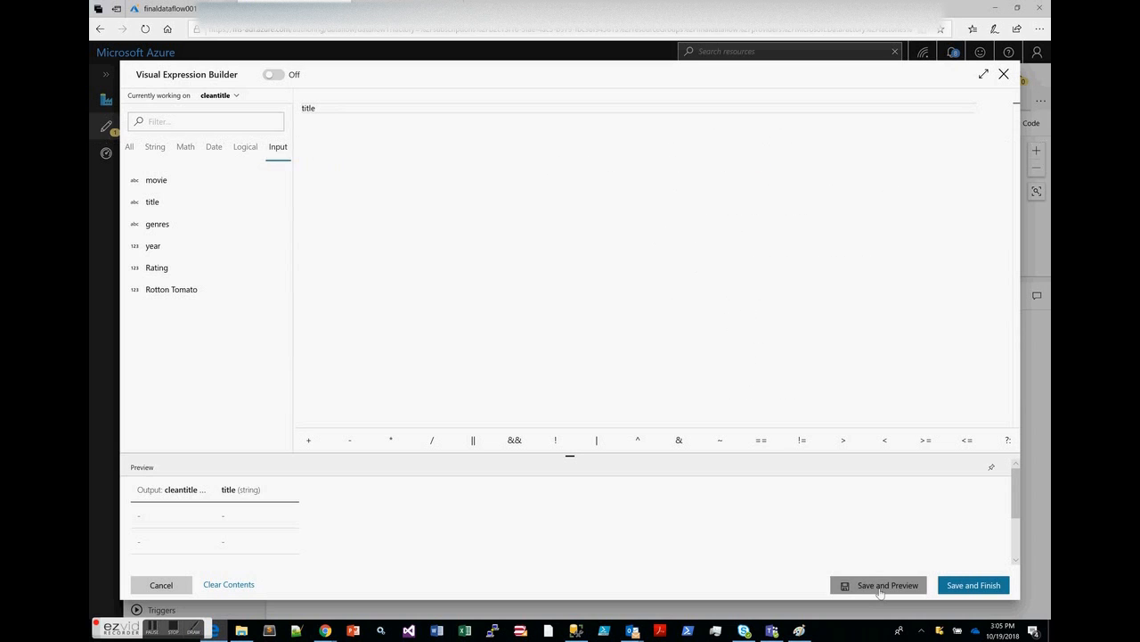
left_click(877, 584)
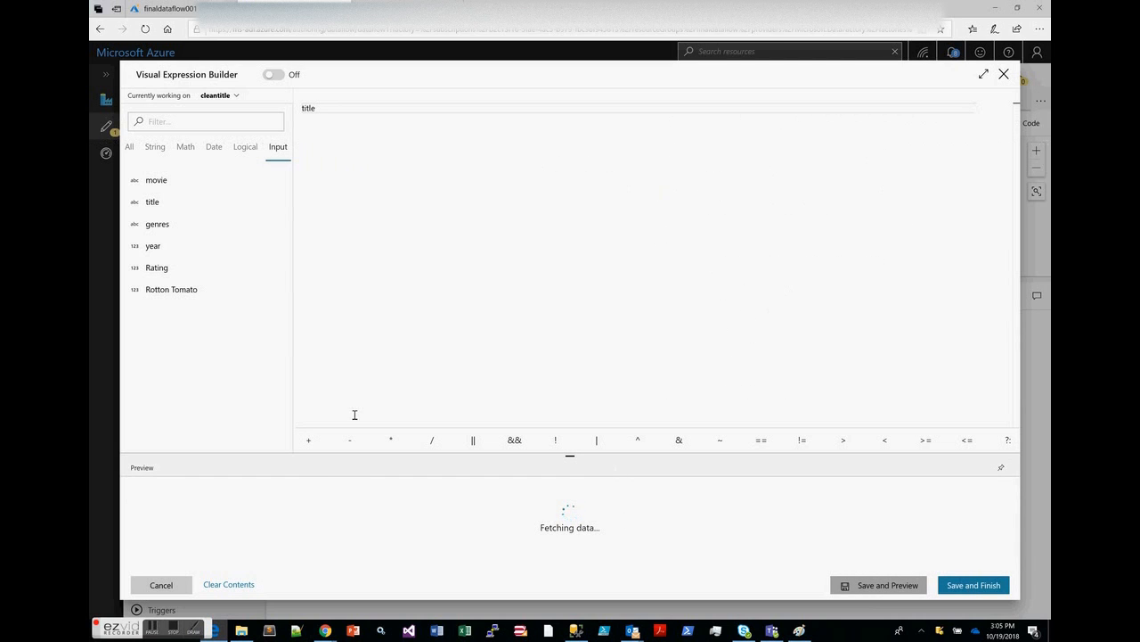
mouse_move(289, 497)
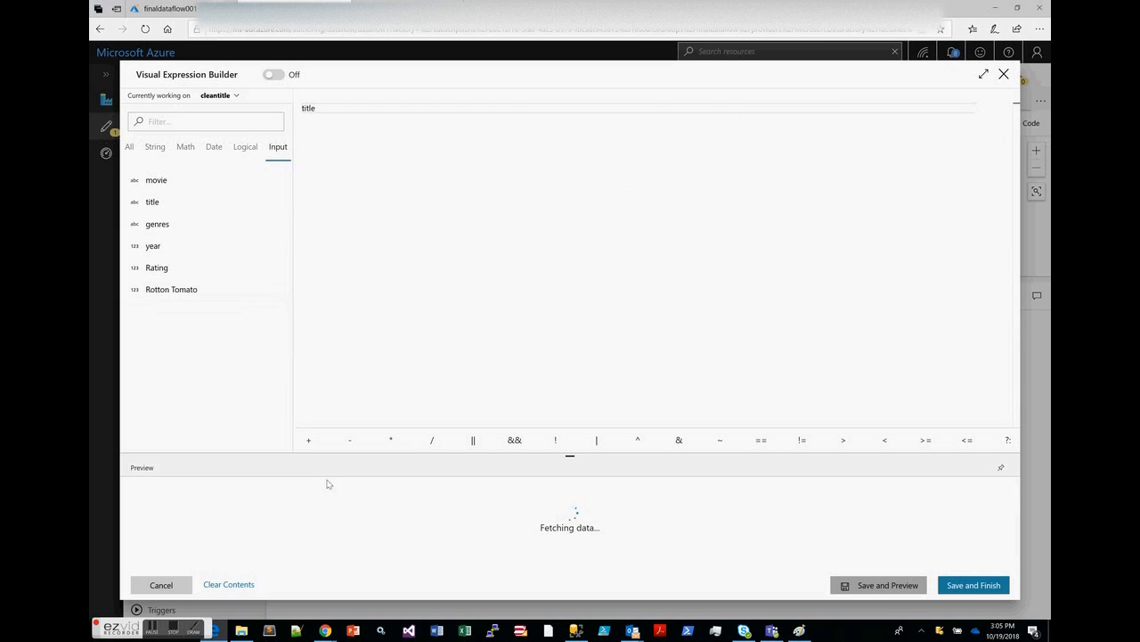
mouse_move(346, 531)
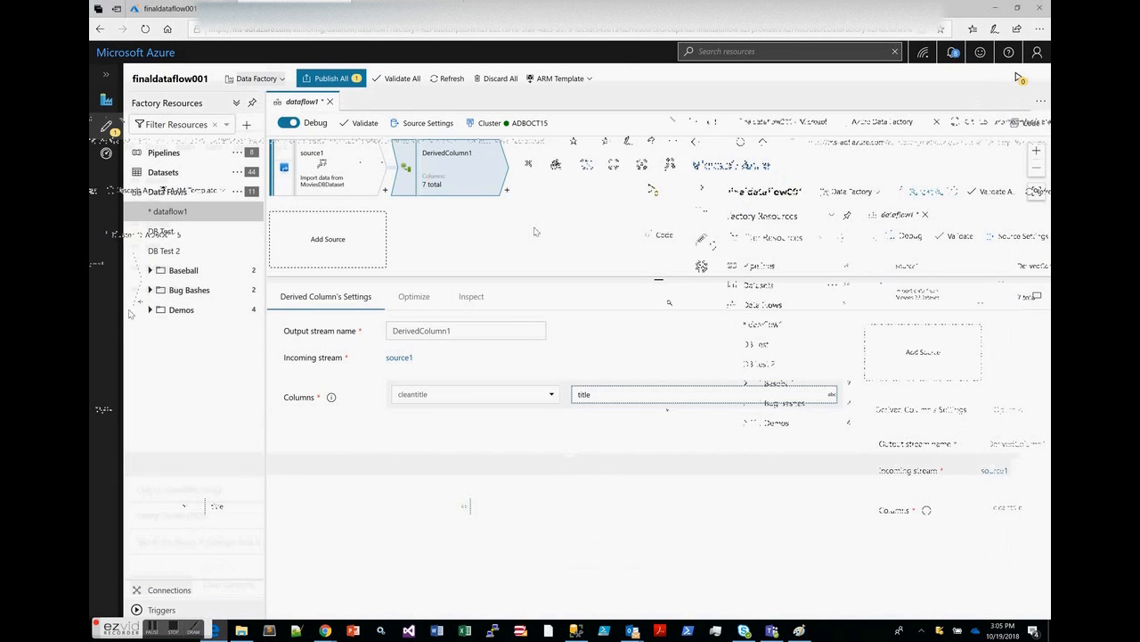
- Add a Sink step after DerivedColumn1
left_click(506, 189)
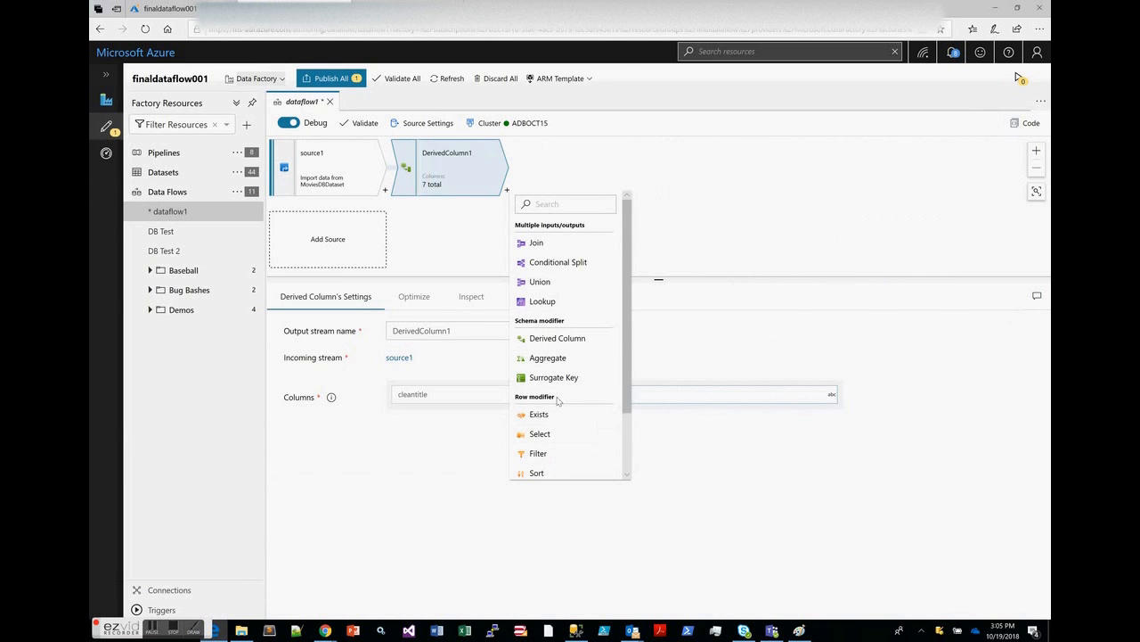
scroll("down", 3)
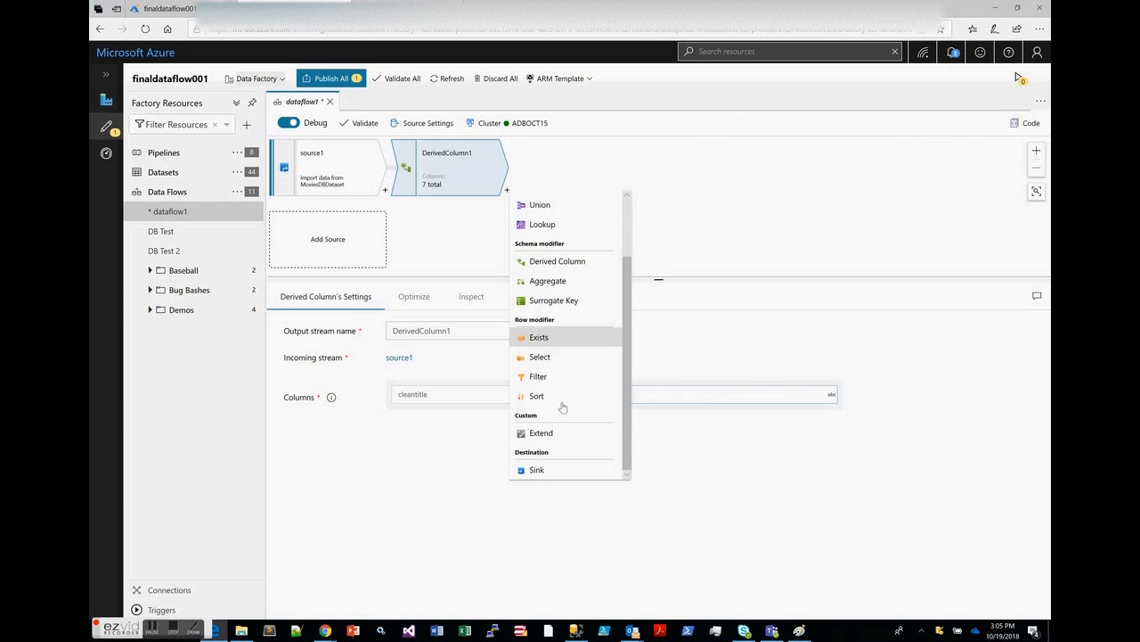
left_click(536, 470)
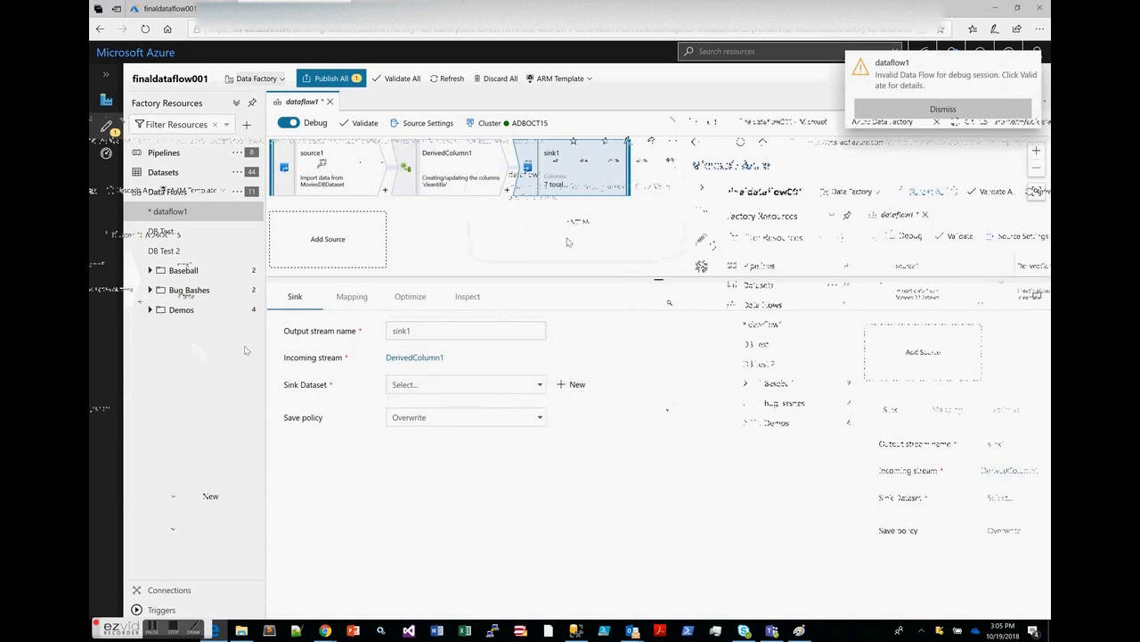
mouse_move(491, 246)
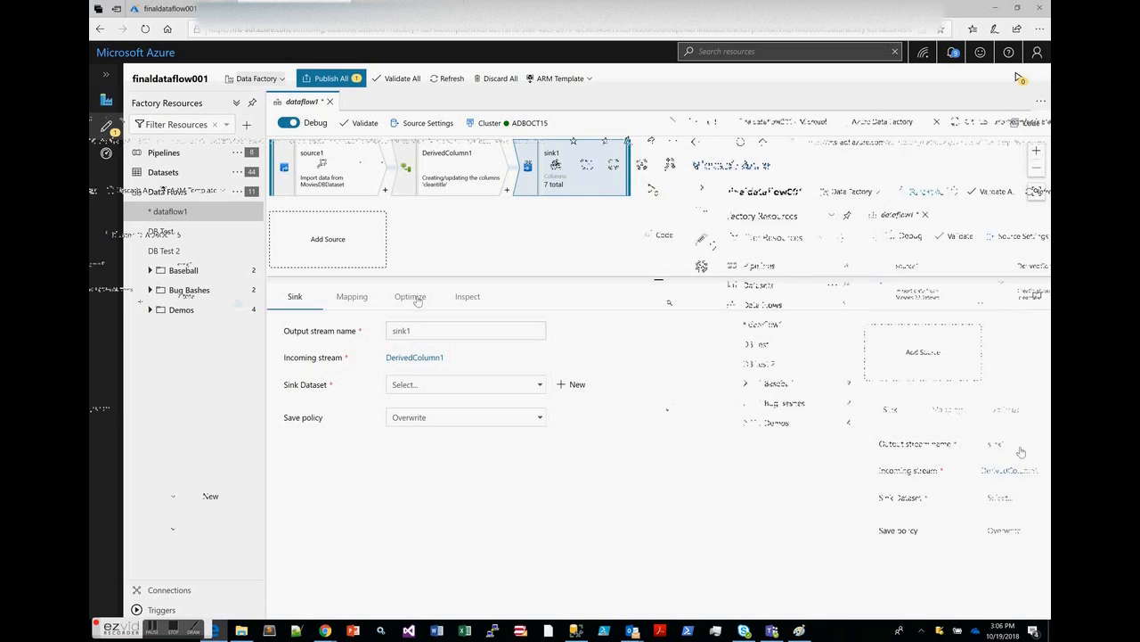
- Set sink1's dataset to movie_dataflow_sink and expand the Demos data flows folder
left_click(463, 385)
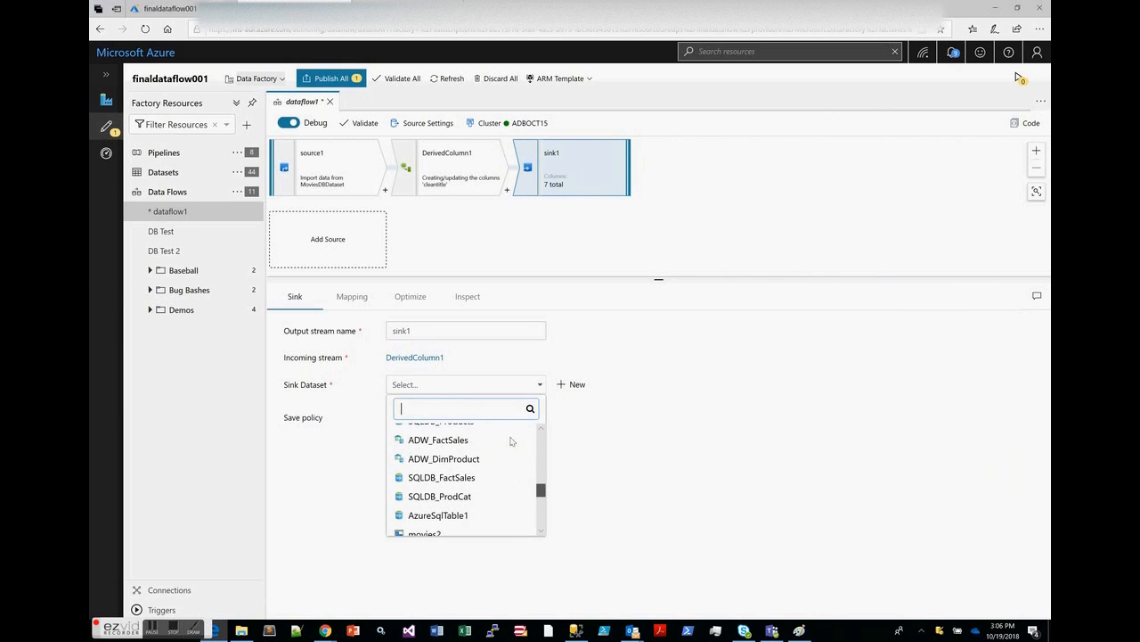
type("movie")
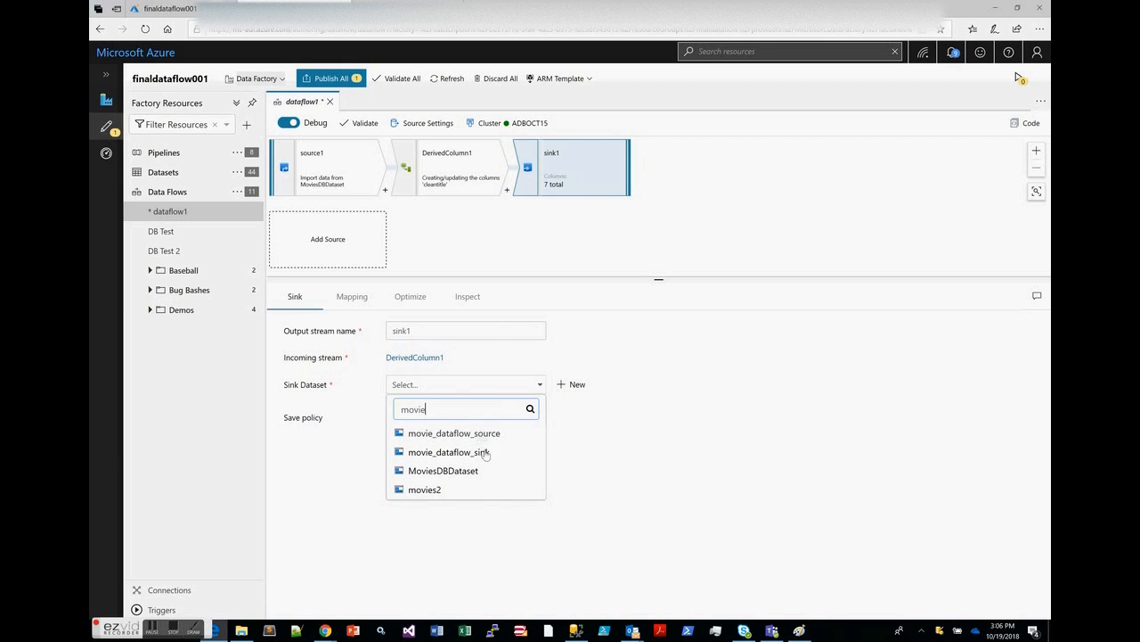
left_click(449, 453)
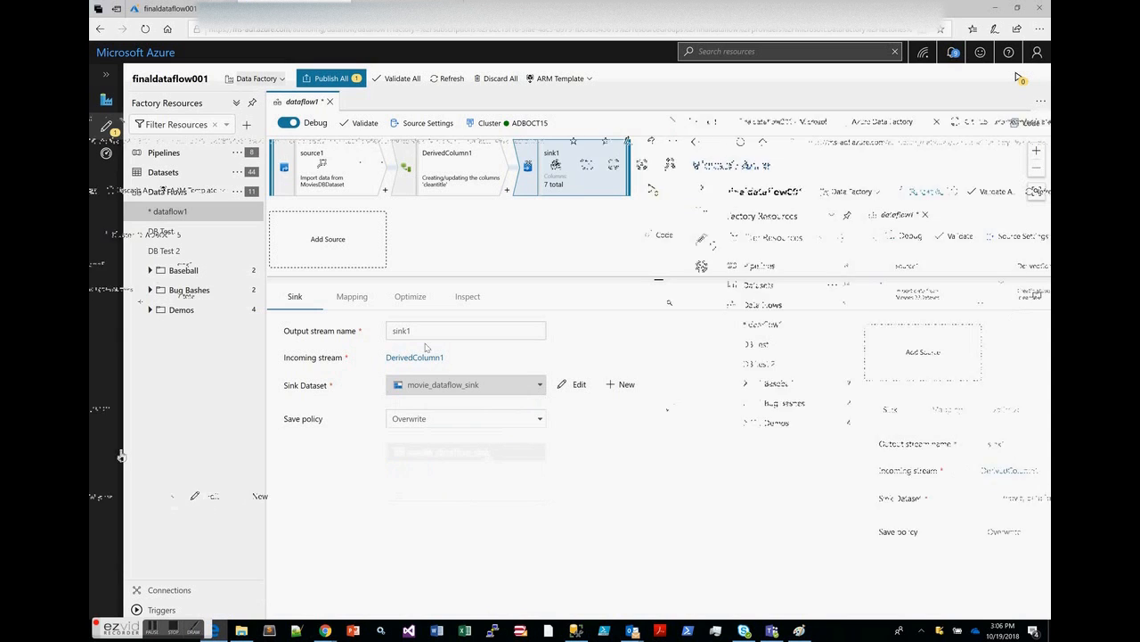
mouse_move(482, 347)
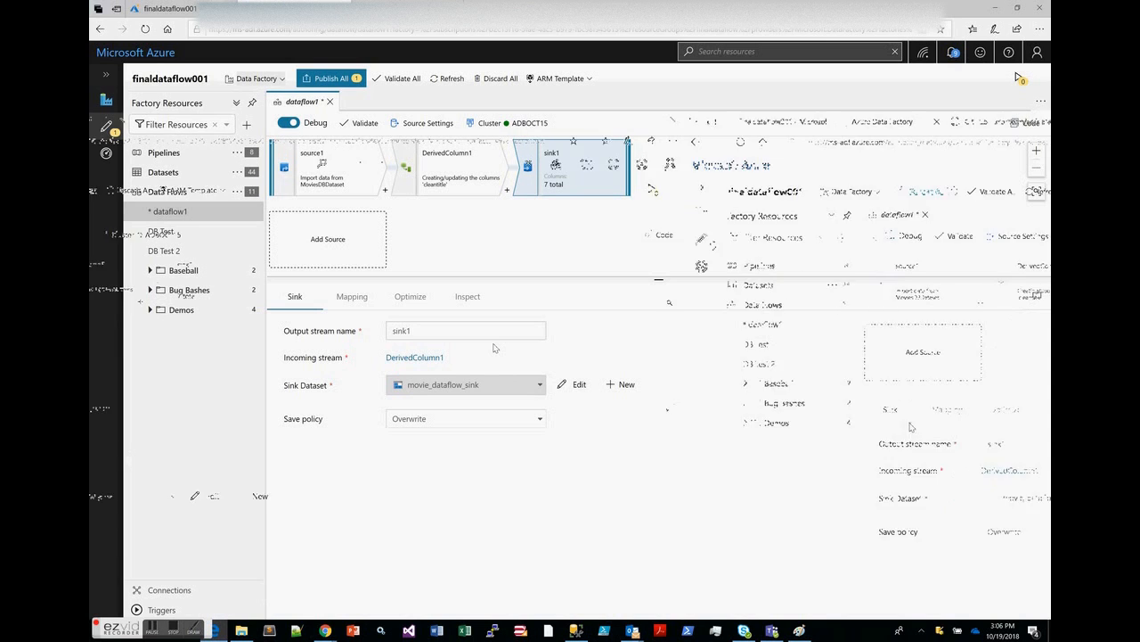
left_click(149, 311)
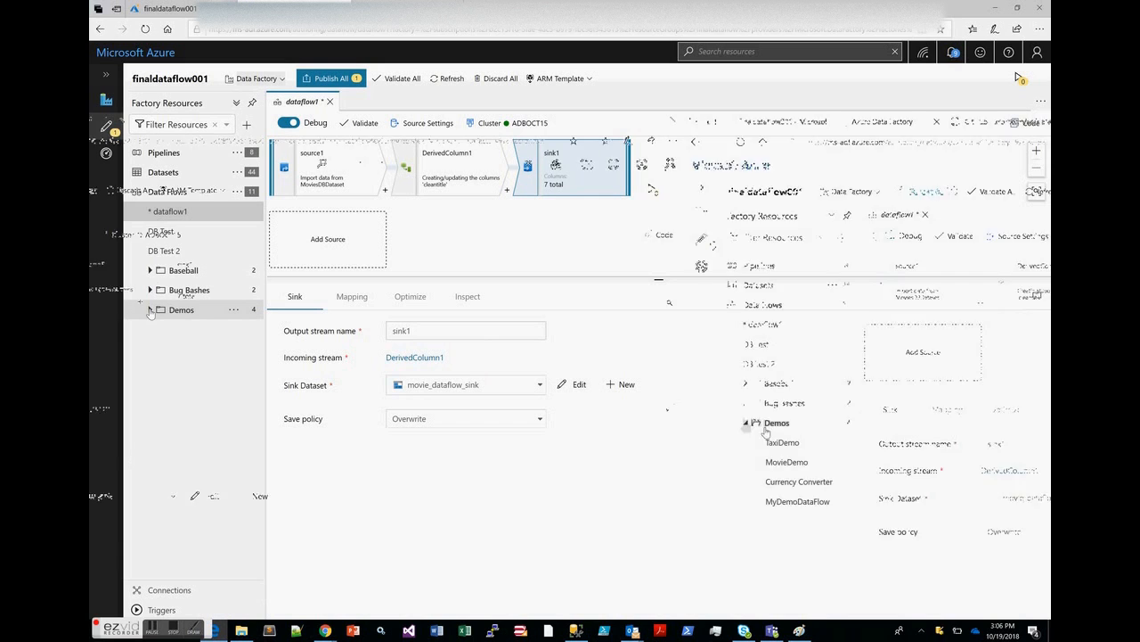
left_click(150, 310)
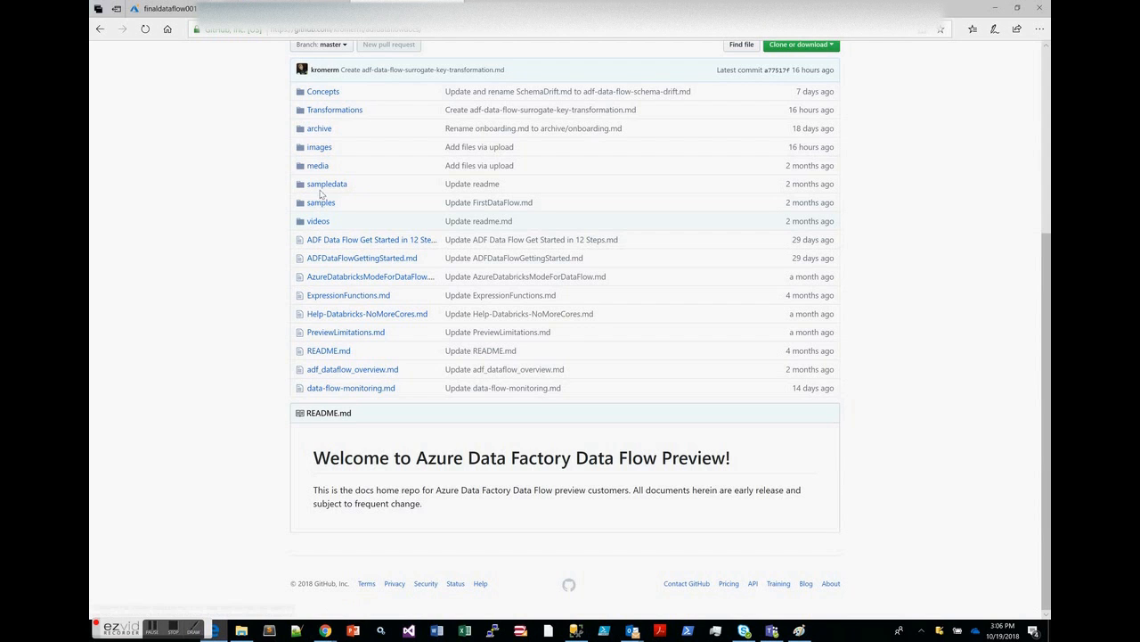
- View the sampledata folder's sample files in the adfdataflowdocs repository
left_click(328, 183)
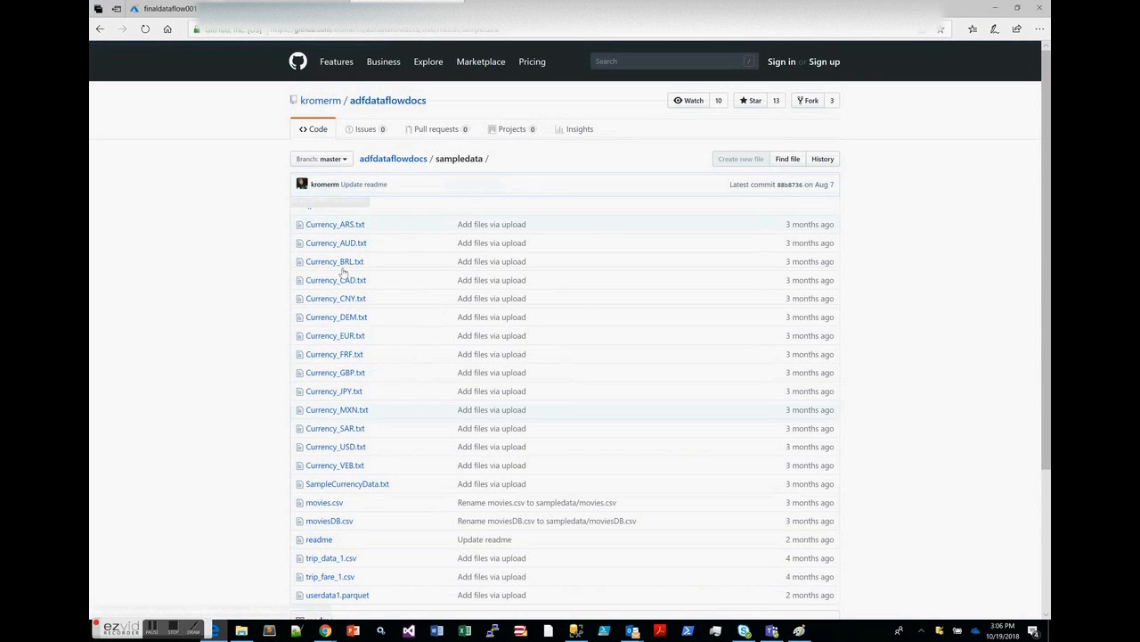
mouse_move(400, 228)
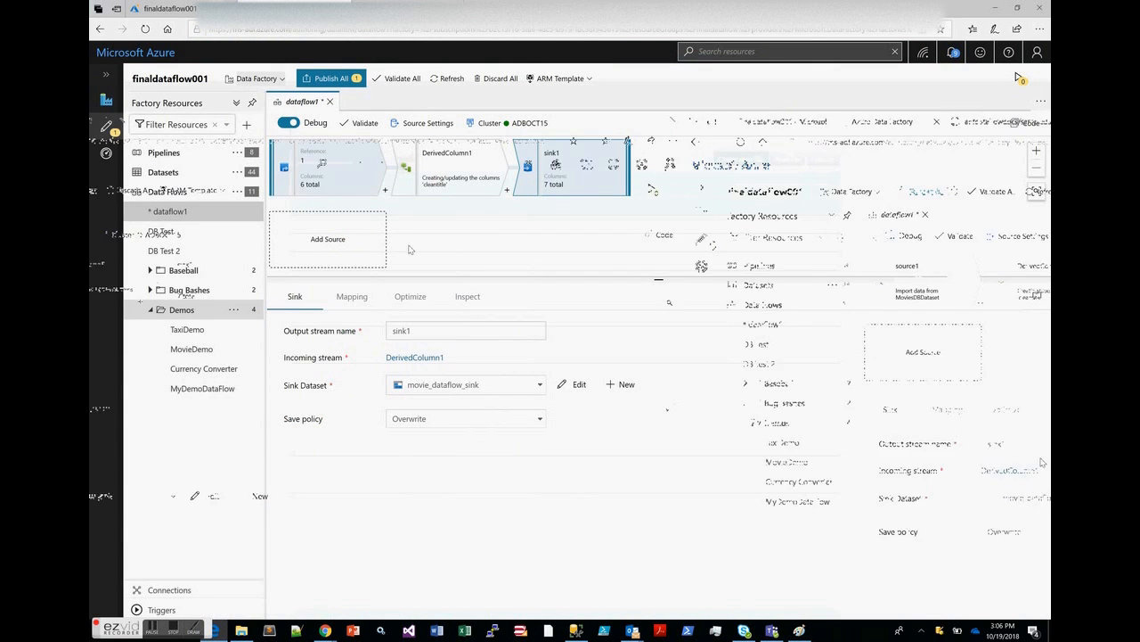
- Inspect sink1's mapping, its seven-column output schema with cleantitle, and its 9,125-row data preview
left_click(351, 296)
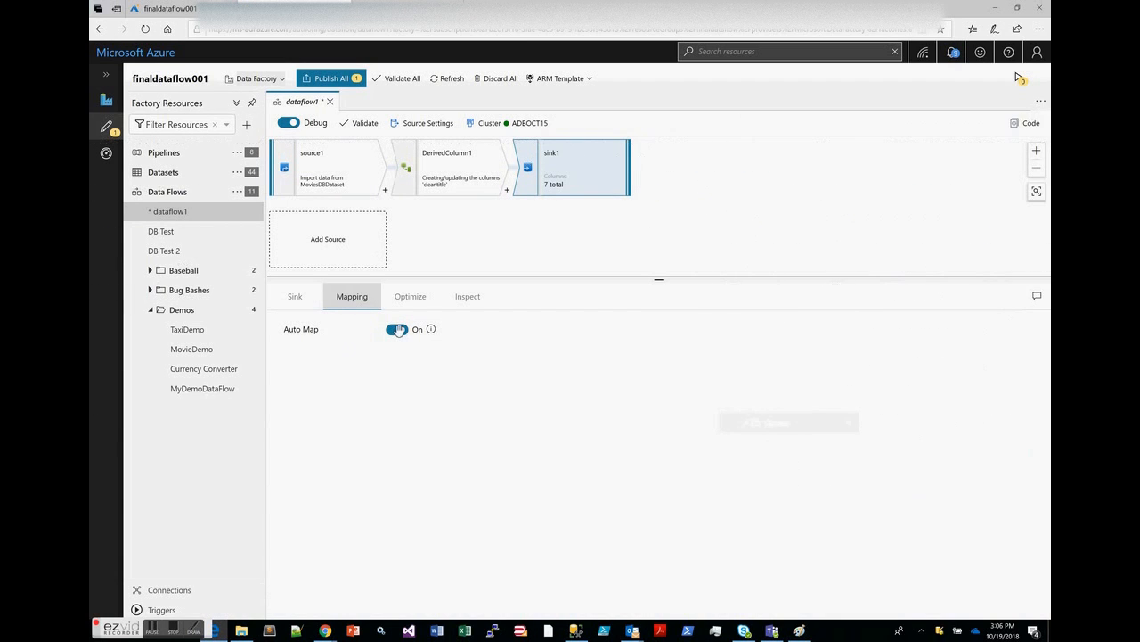
left_click(467, 296)
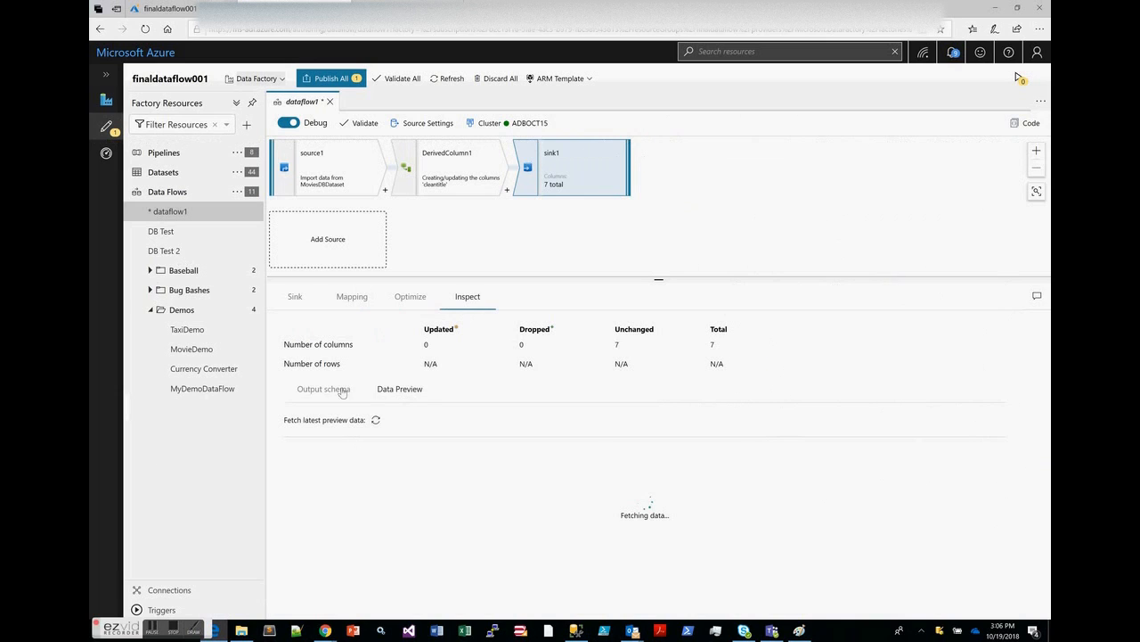
left_click(324, 388)
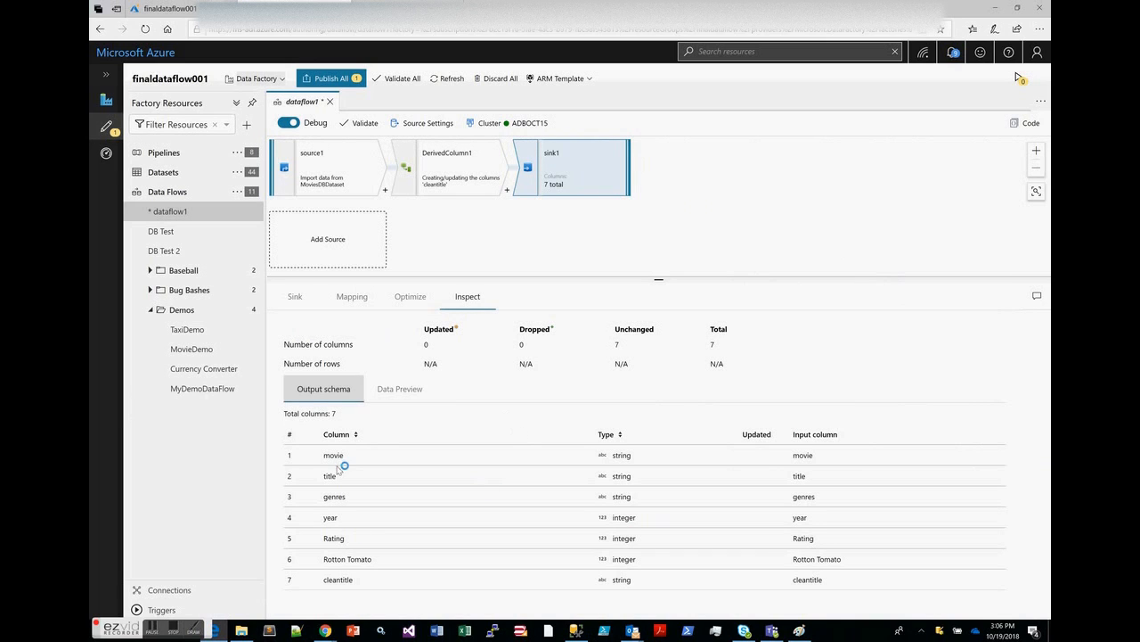
mouse_move(355, 584)
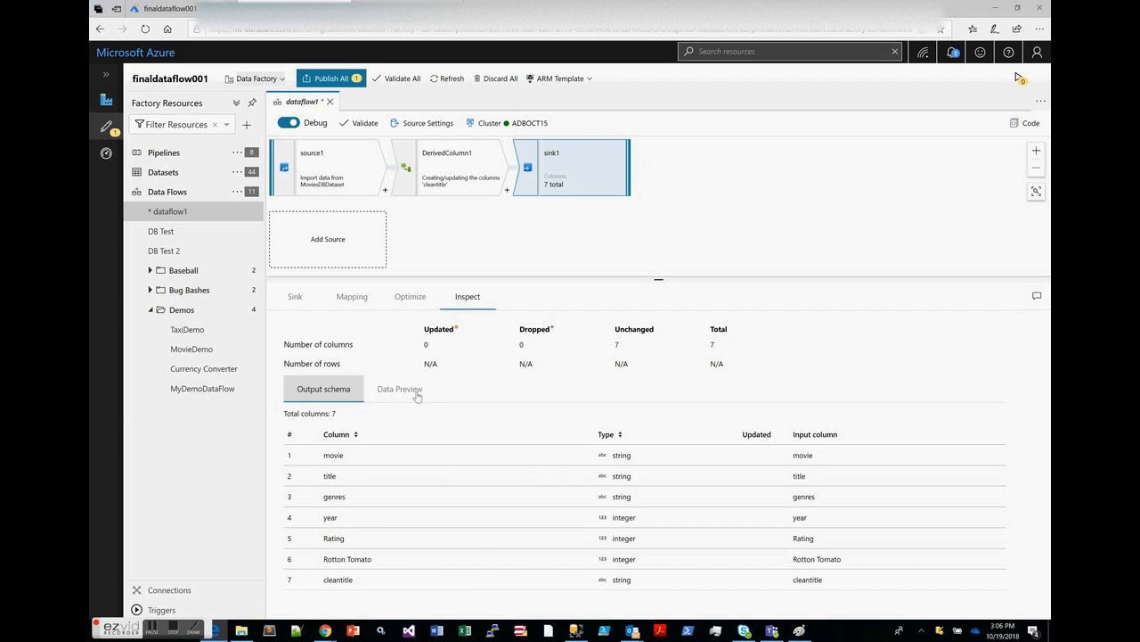
left_click(400, 389)
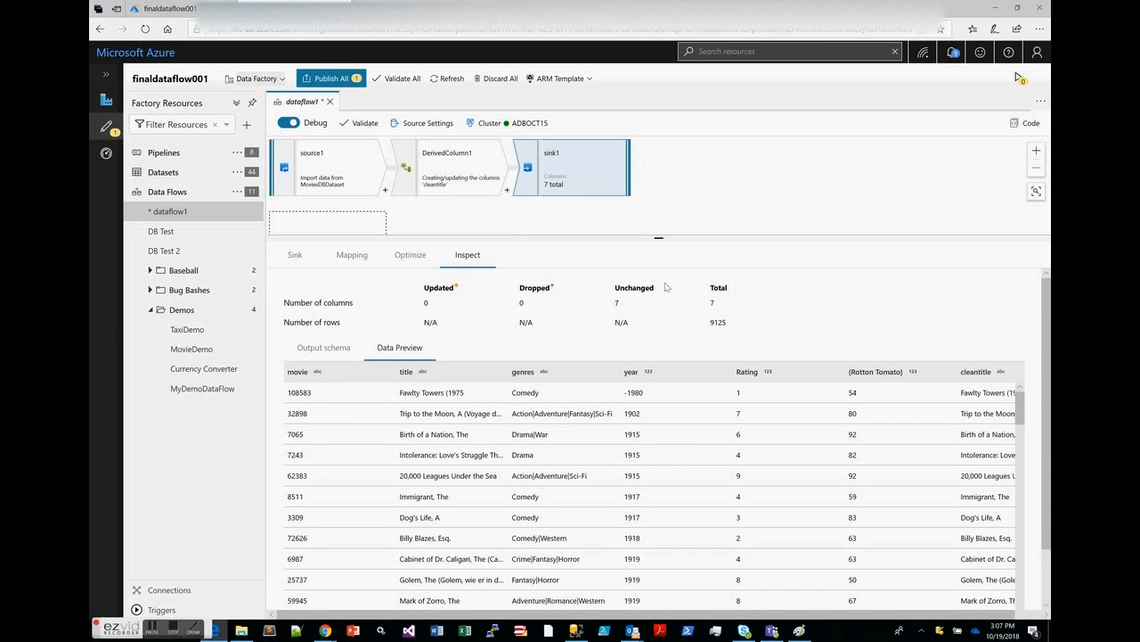
mouse_move(471, 404)
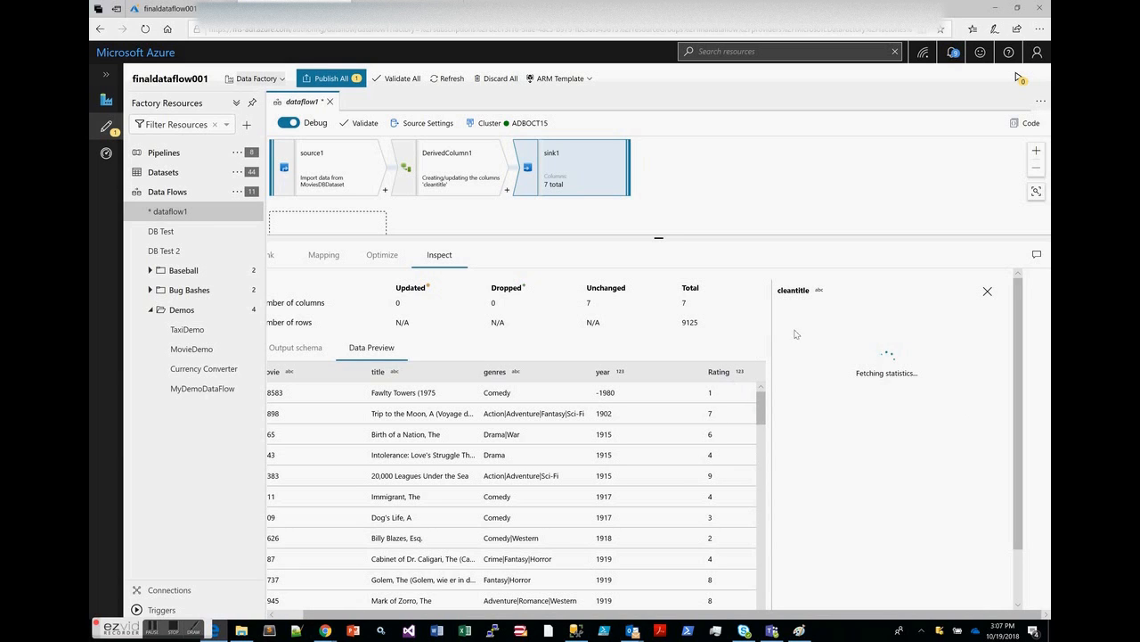
mouse_move(831, 458)
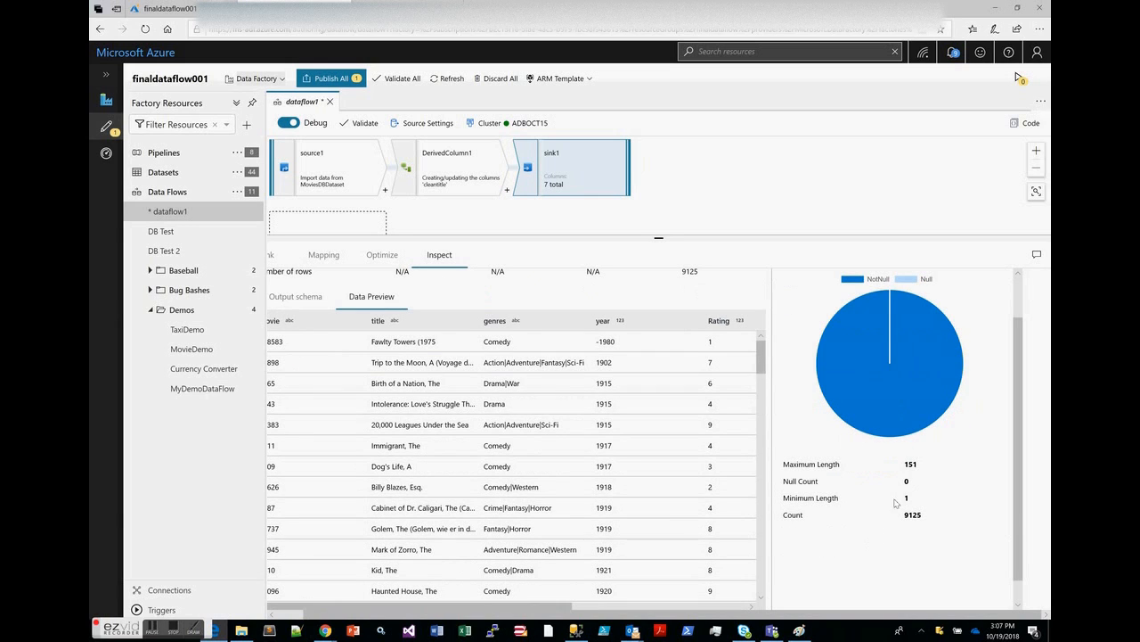
mouse_move(919, 502)
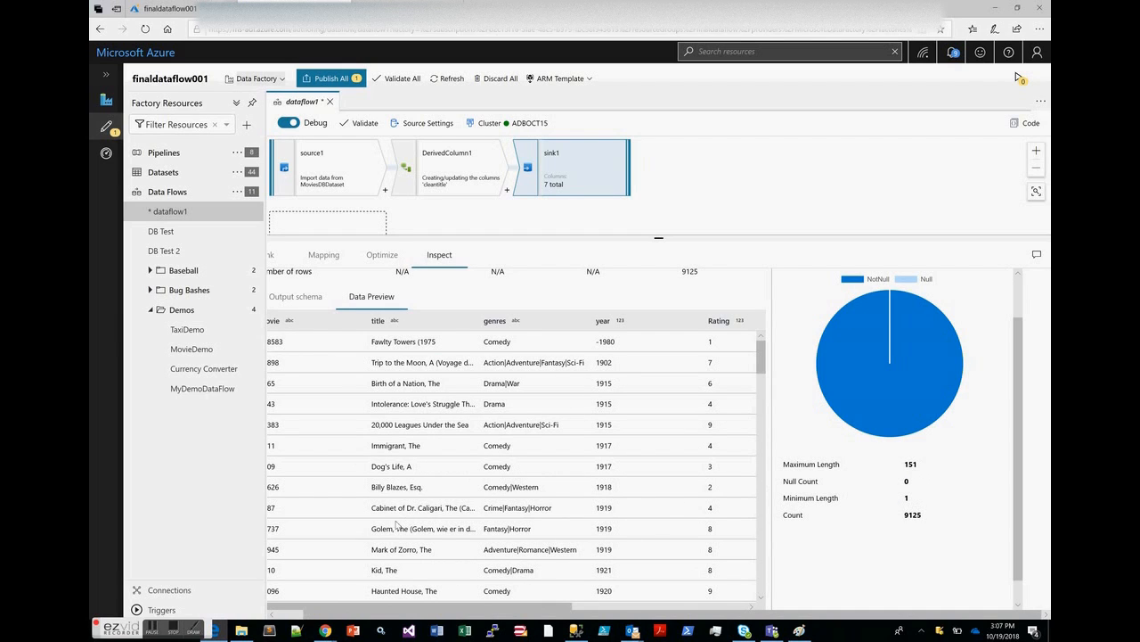
mouse_move(329, 531)
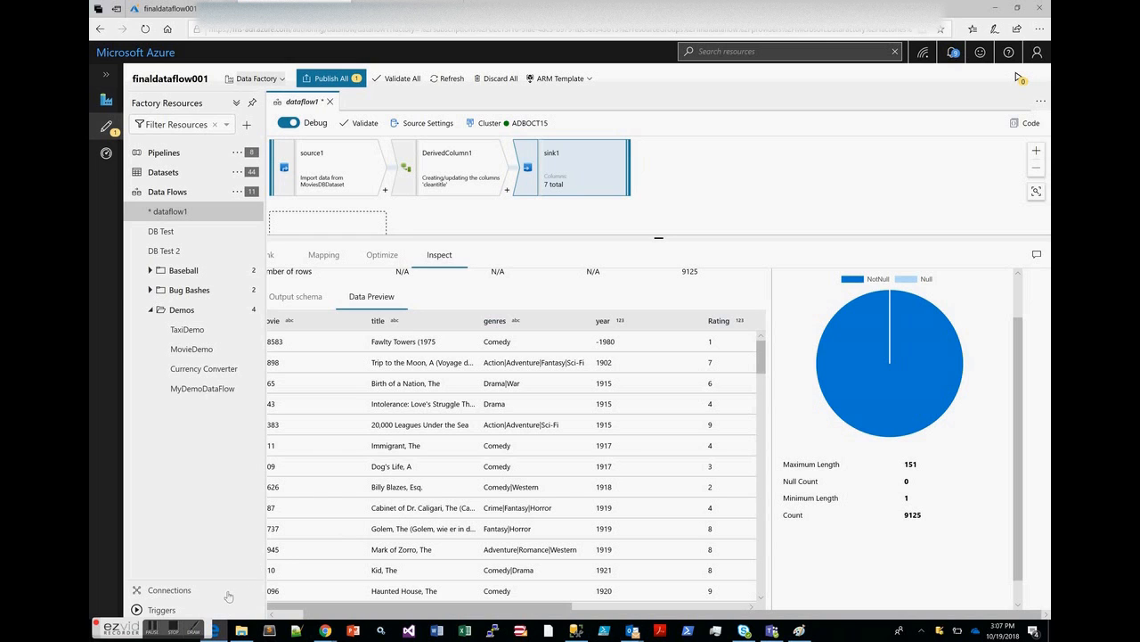
mouse_move(325, 560)
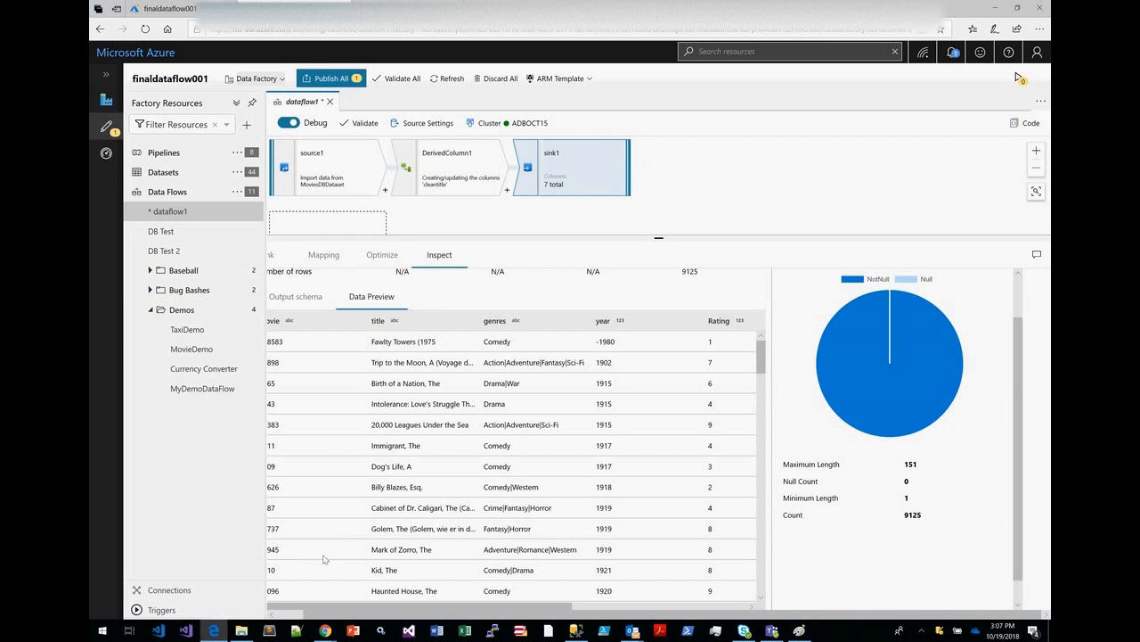